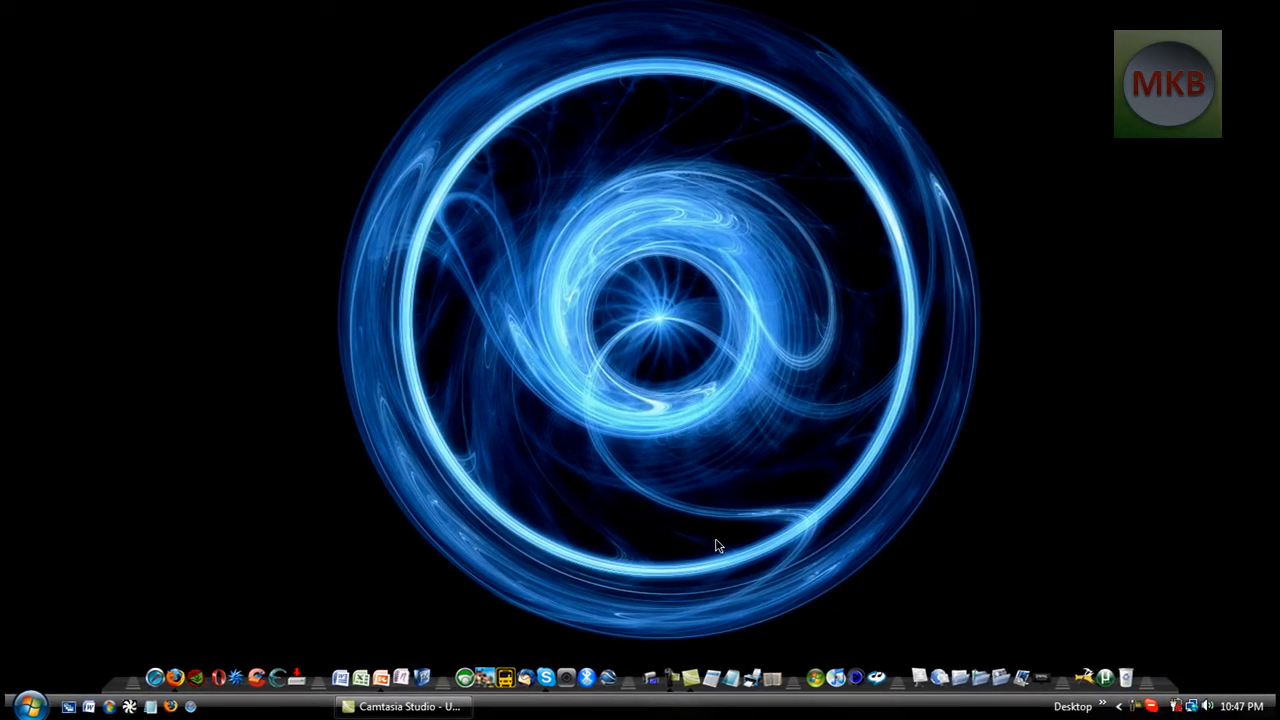
pyautogui.moveTo(683, 512)
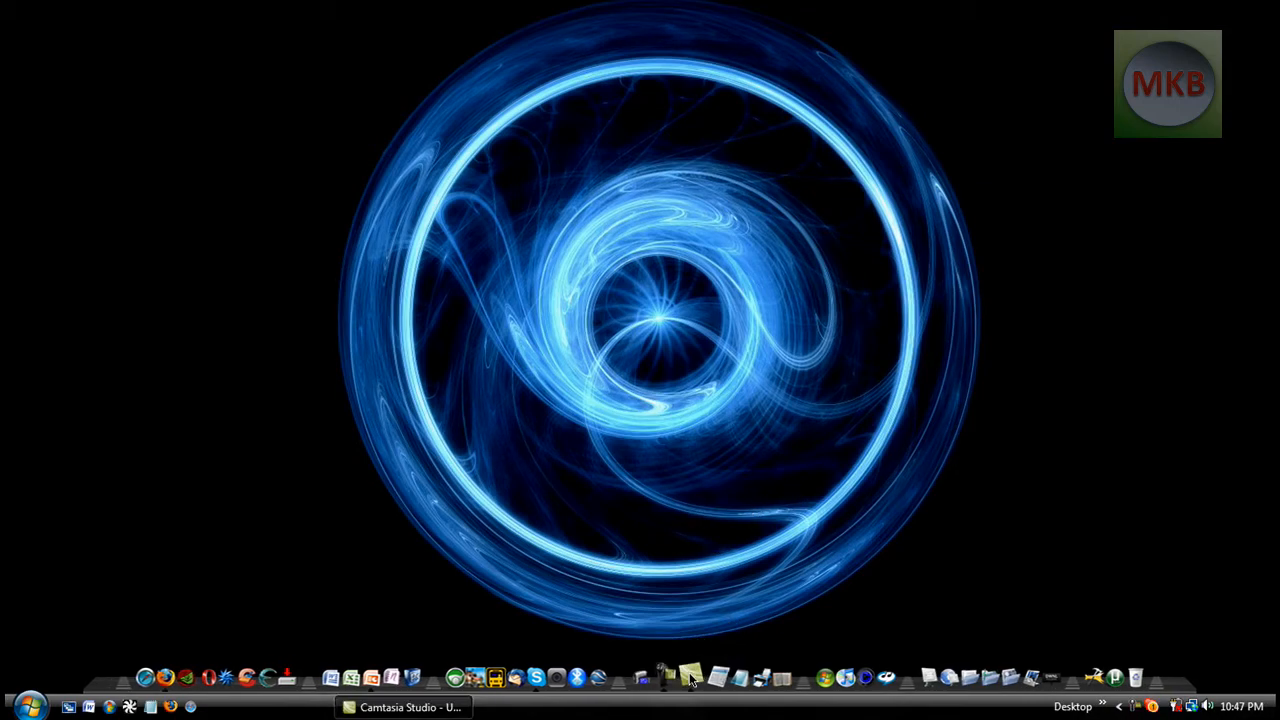
# - Add Introduction.wmv and Outroduction.wmv to the timeline with project dimensions 1280x720
pyautogui.click(408, 707)
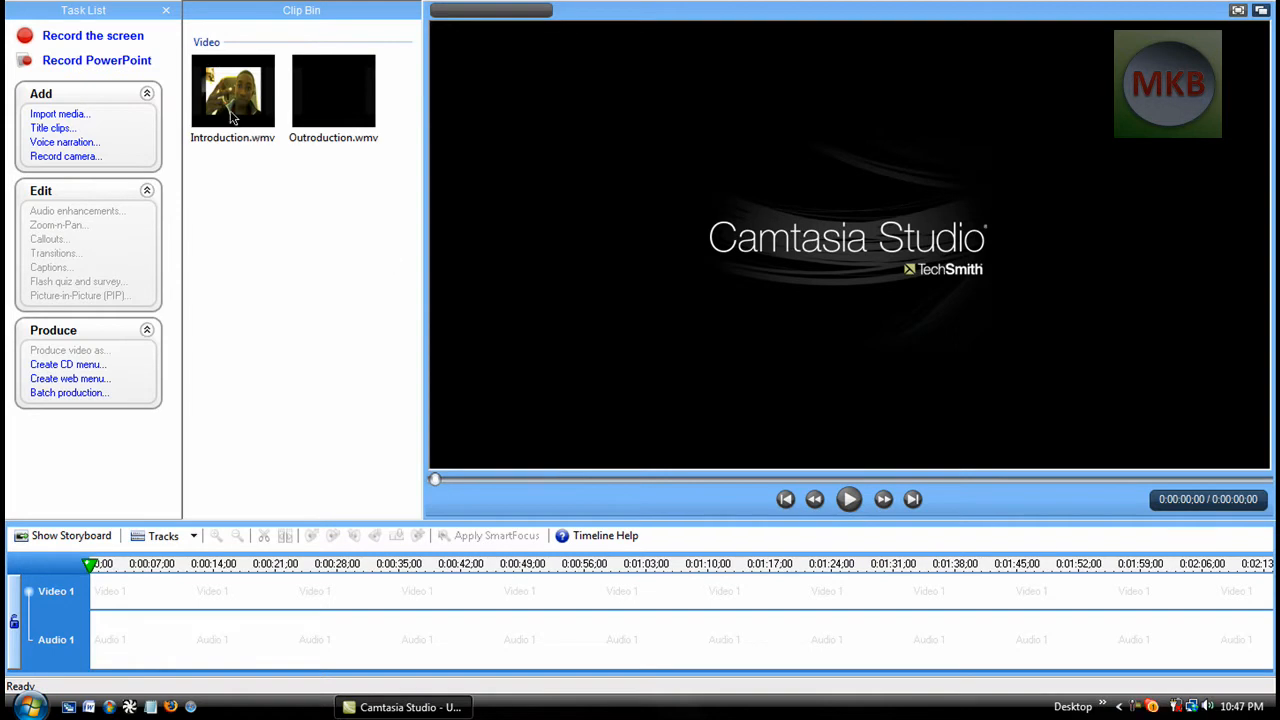
pyautogui.click(232, 91)
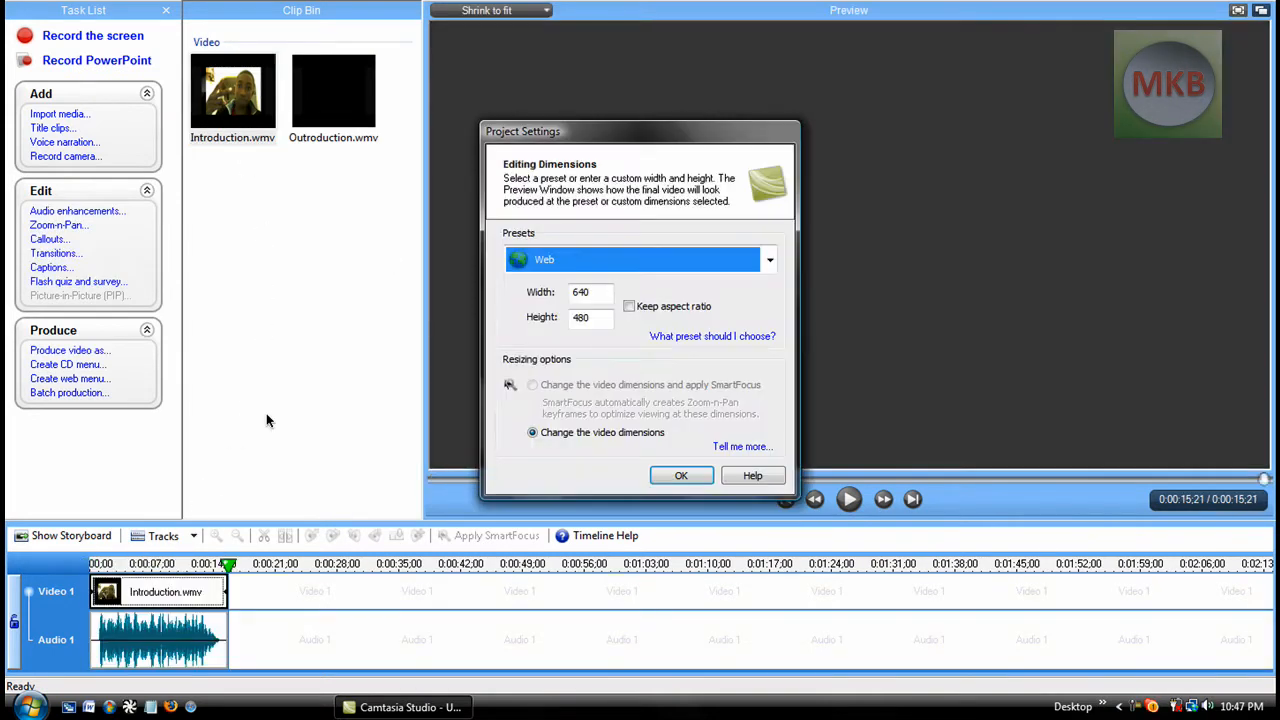
pyautogui.click(768, 259)
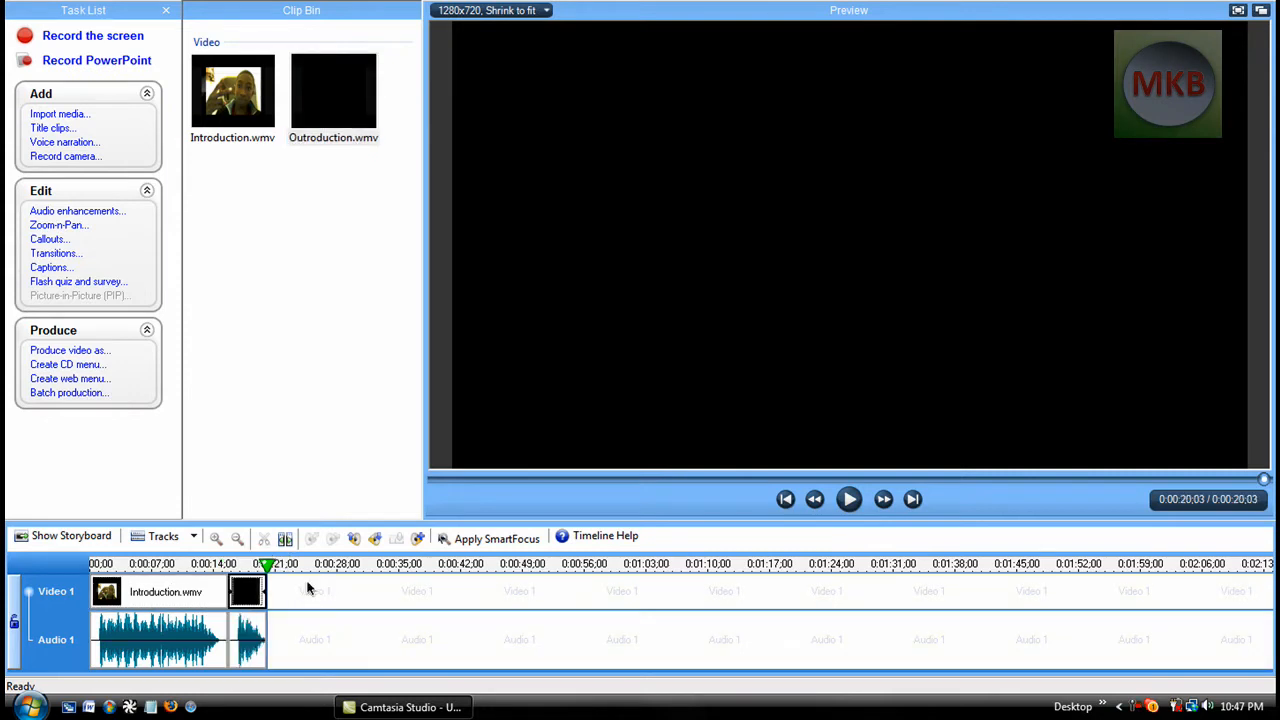
pyautogui.moveTo(258, 375)
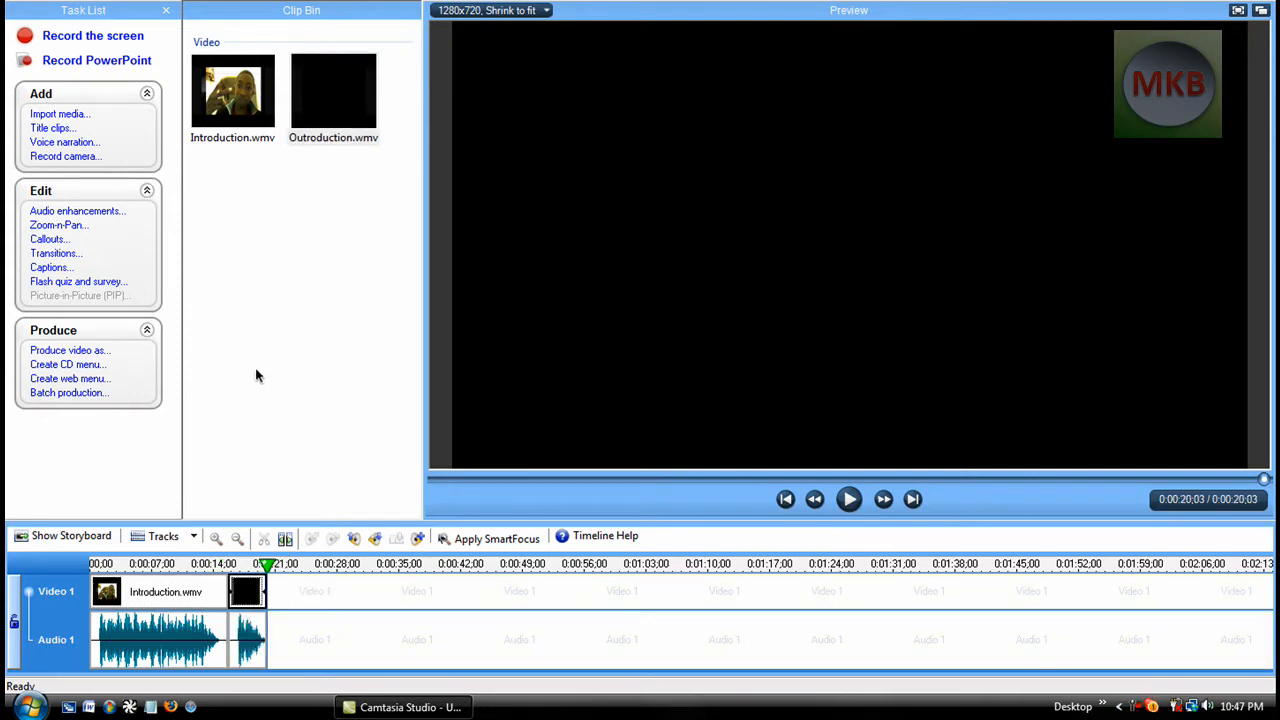
pyautogui.moveTo(252, 288)
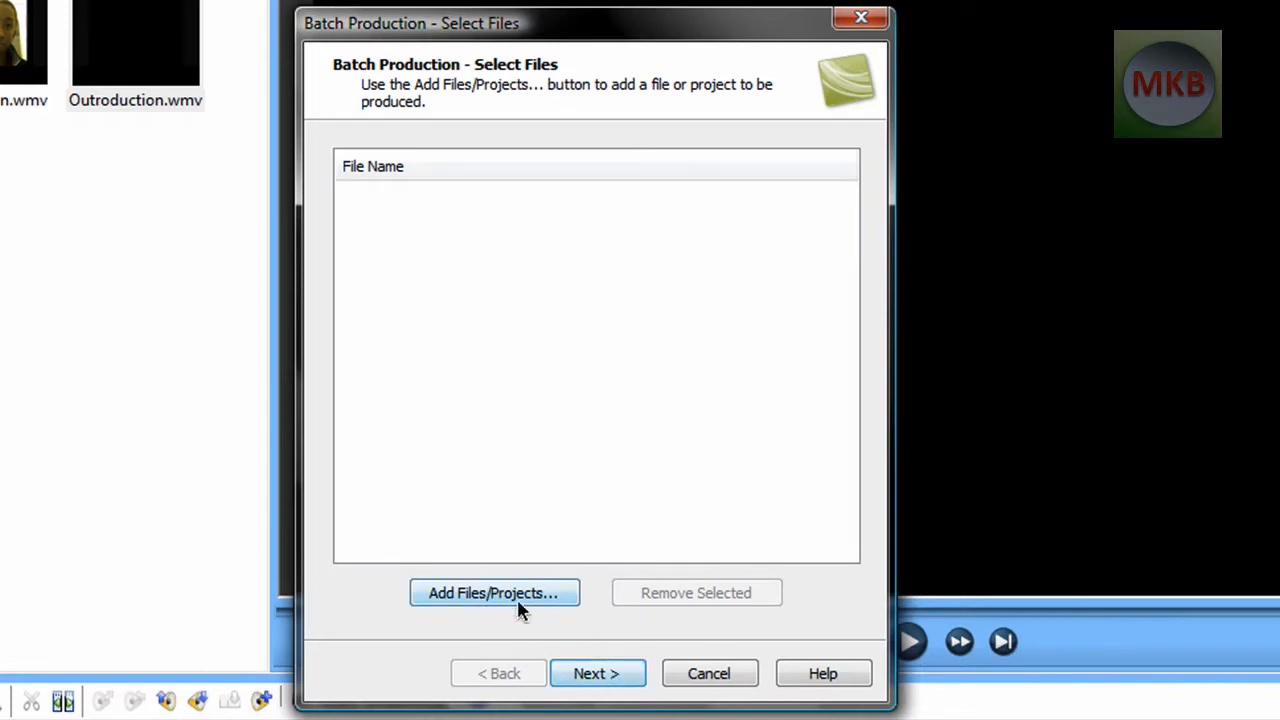
# - Add the Lake sample video to Batch Production and advance to the preset step
pyautogui.click(494, 592)
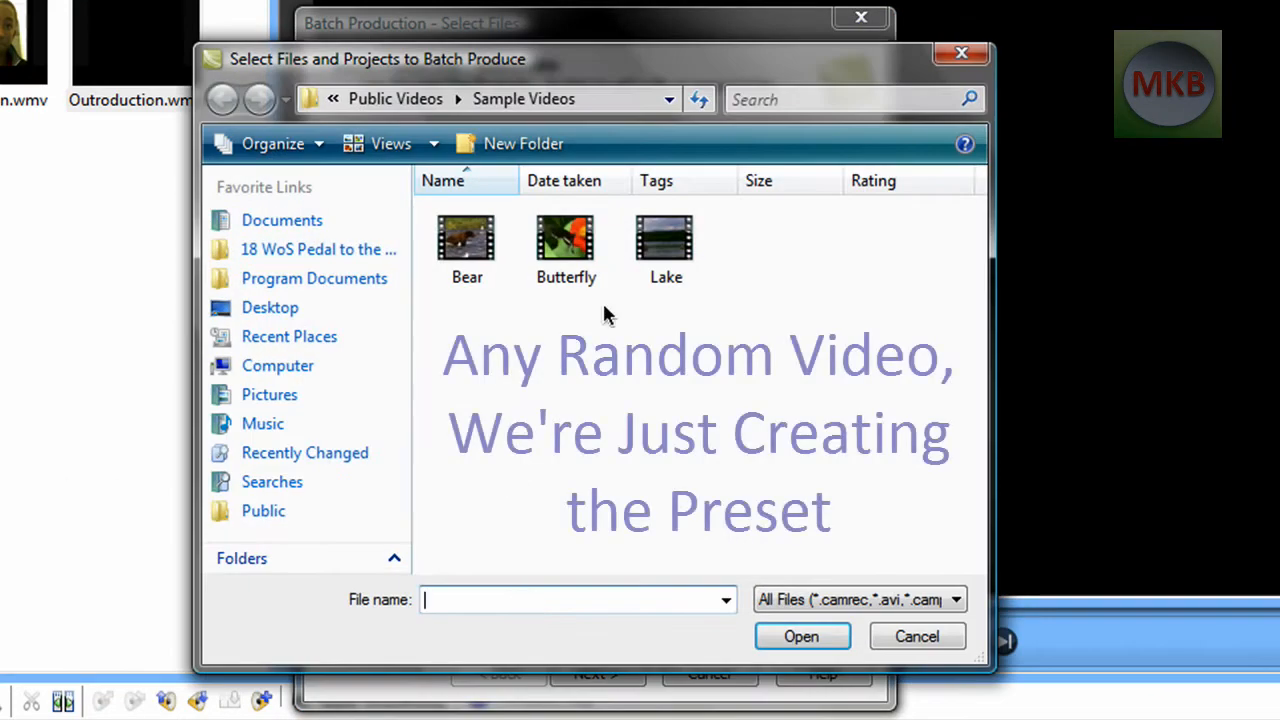
pyautogui.moveTo(666, 240)
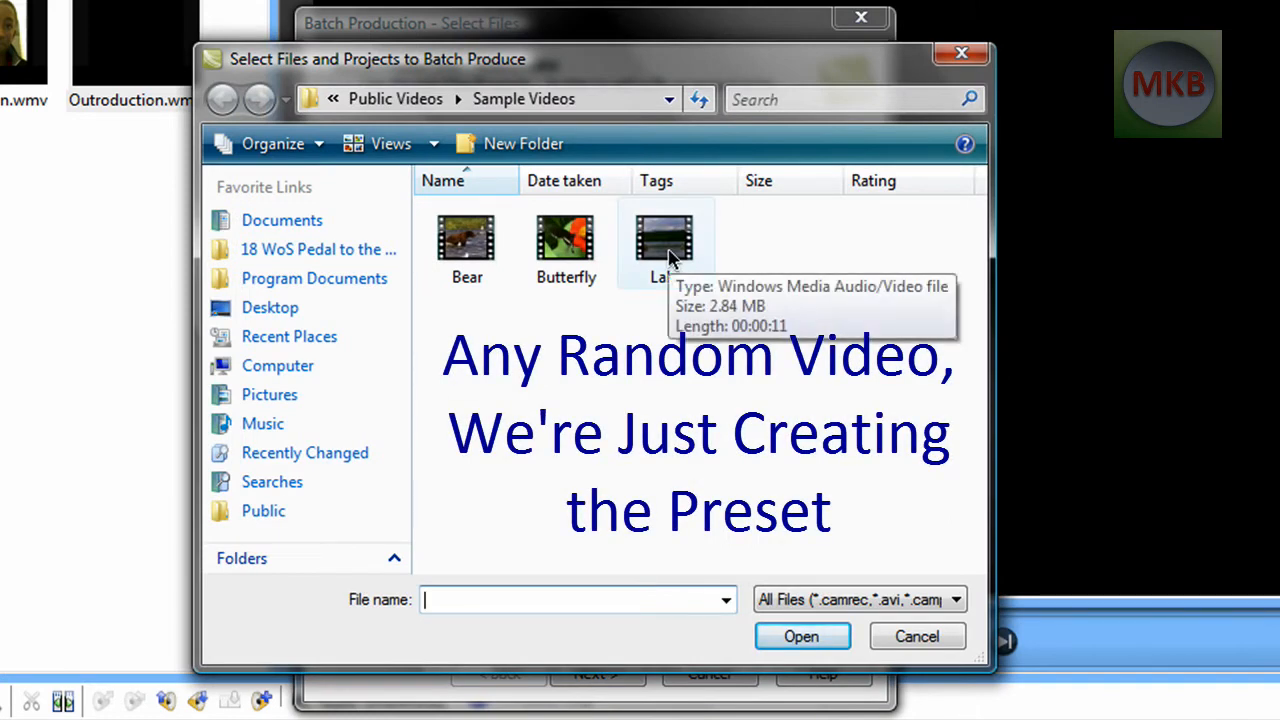
pyautogui.click(666, 240)
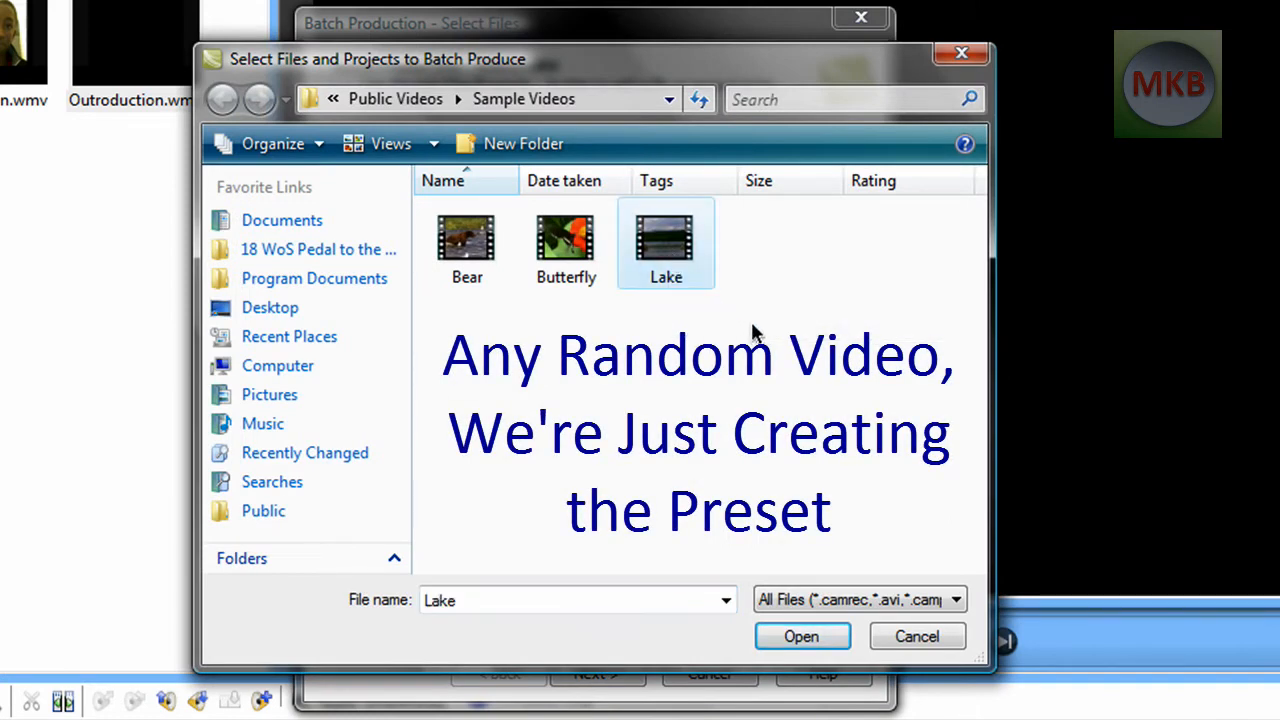
pyautogui.click(801, 636)
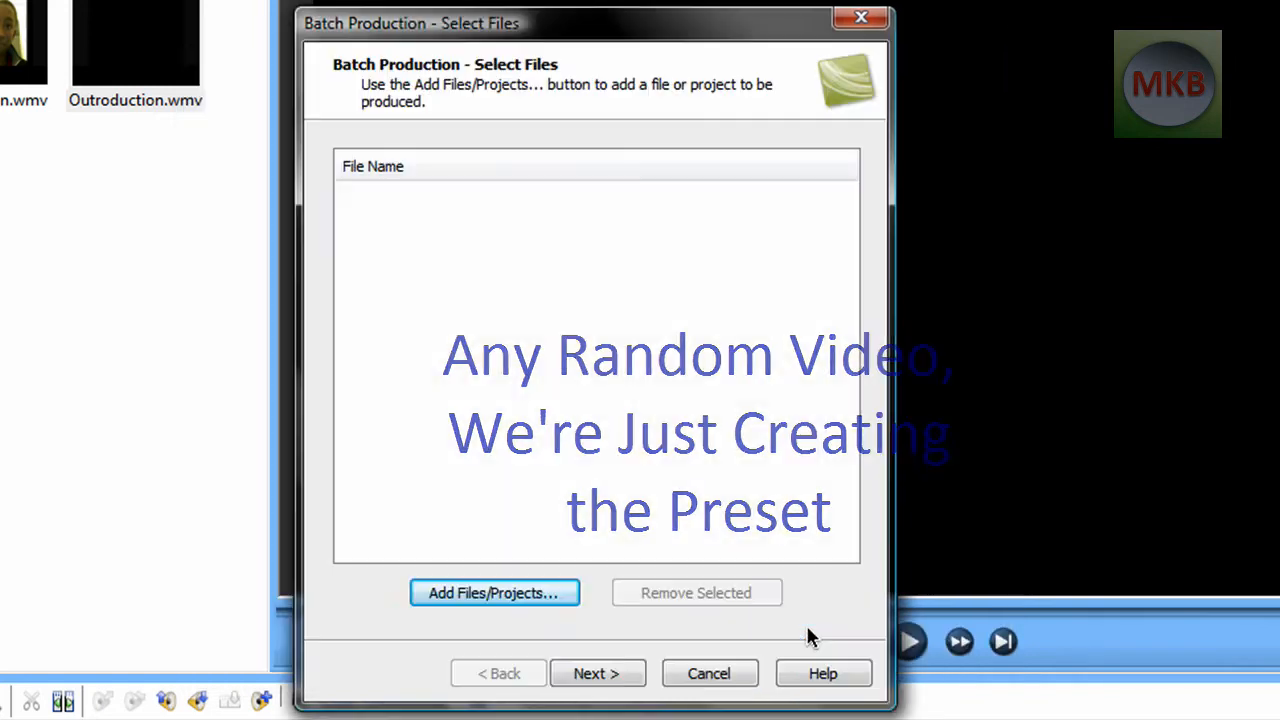
pyautogui.click(597, 673)
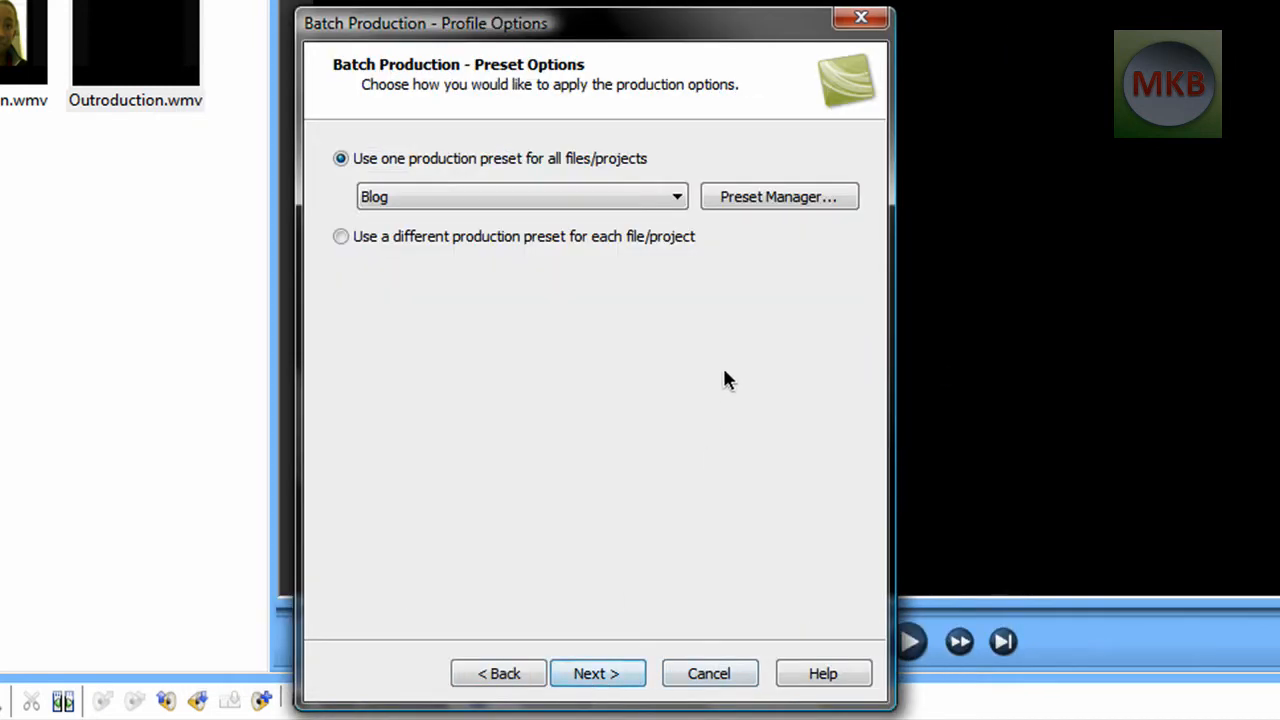
# - Open the Preset Manager and edit the Youtube 720p production preset
pyautogui.click(779, 196)
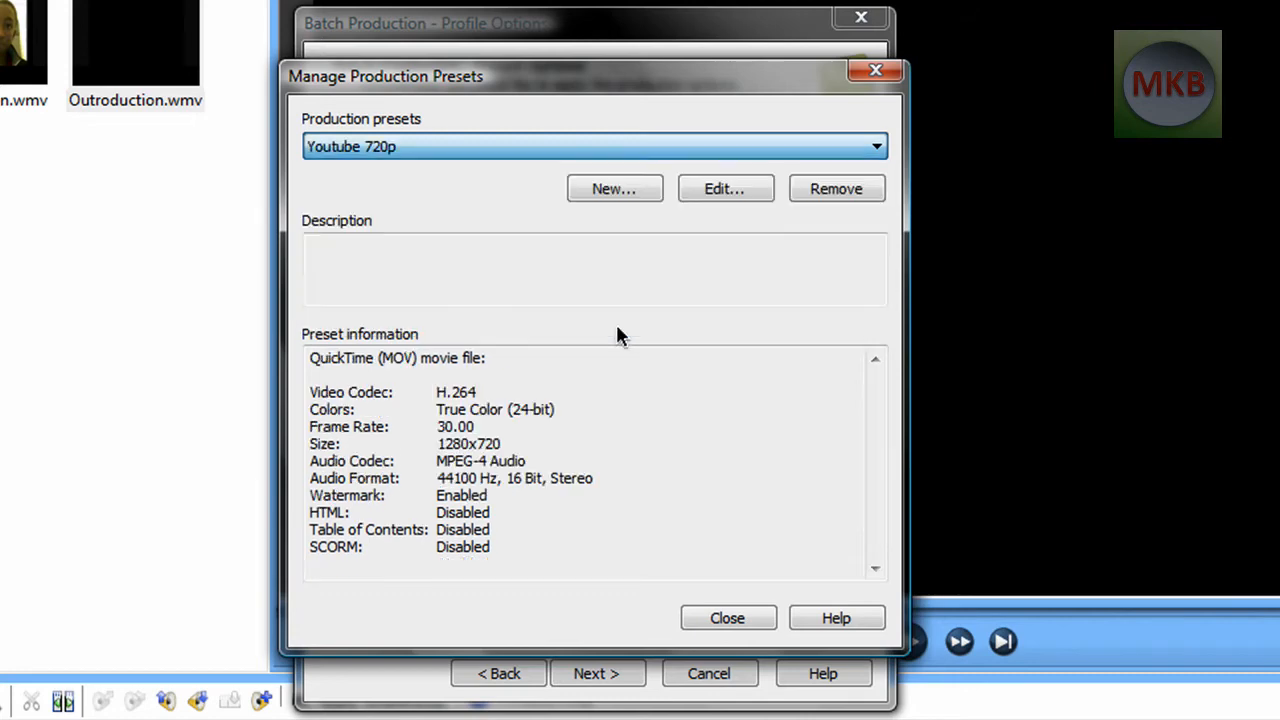
pyautogui.click(724, 188)
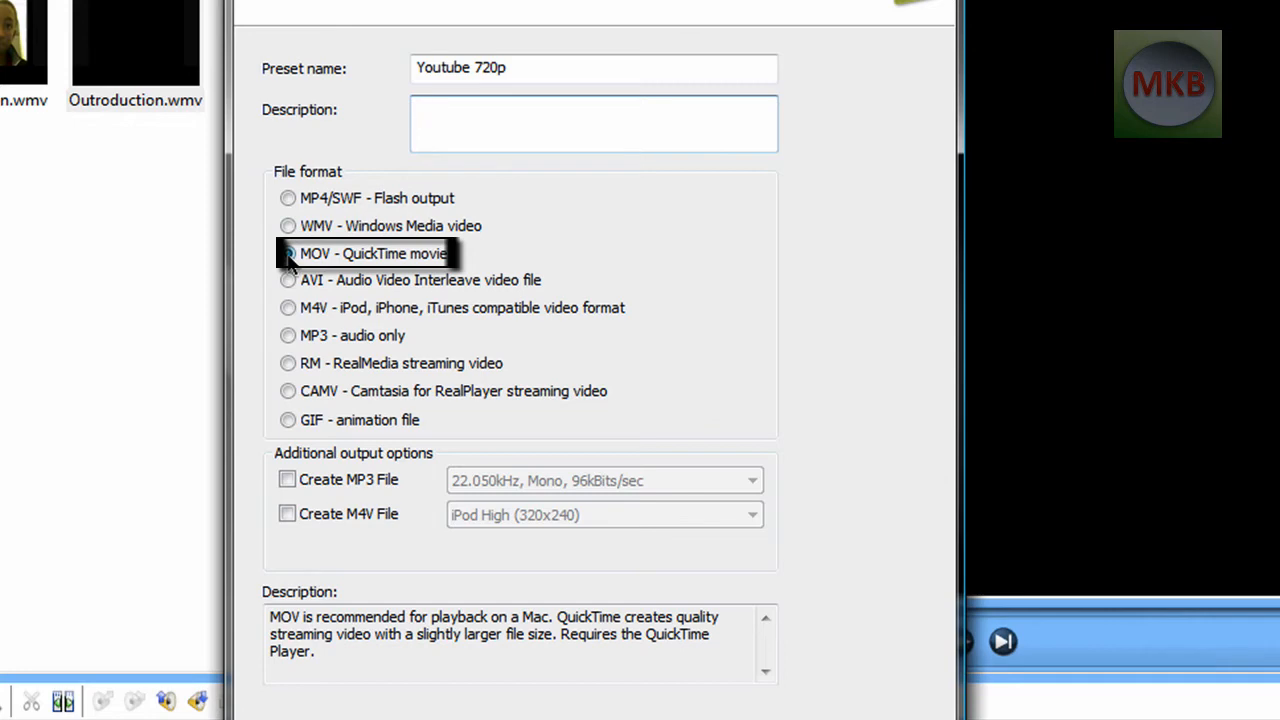
# - Select MOV - QuickTime movie as the preset's file format
pyautogui.click(593, 123)
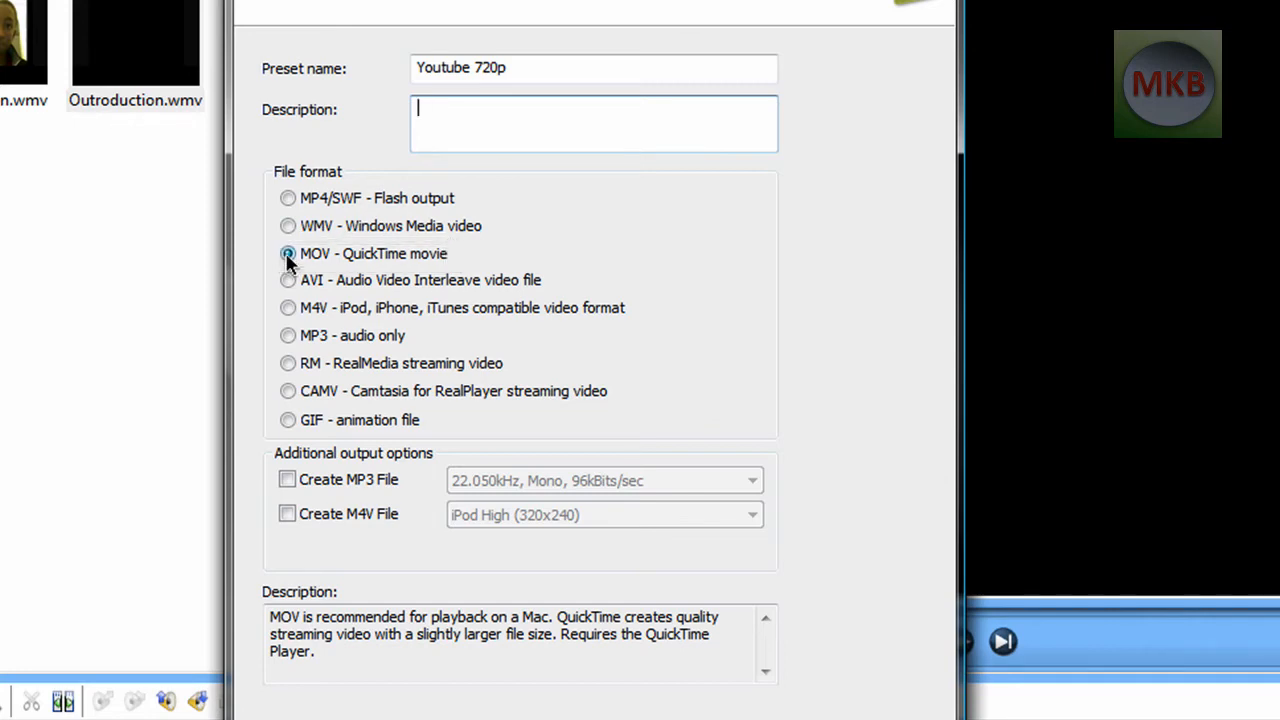
pyautogui.click(288, 253)
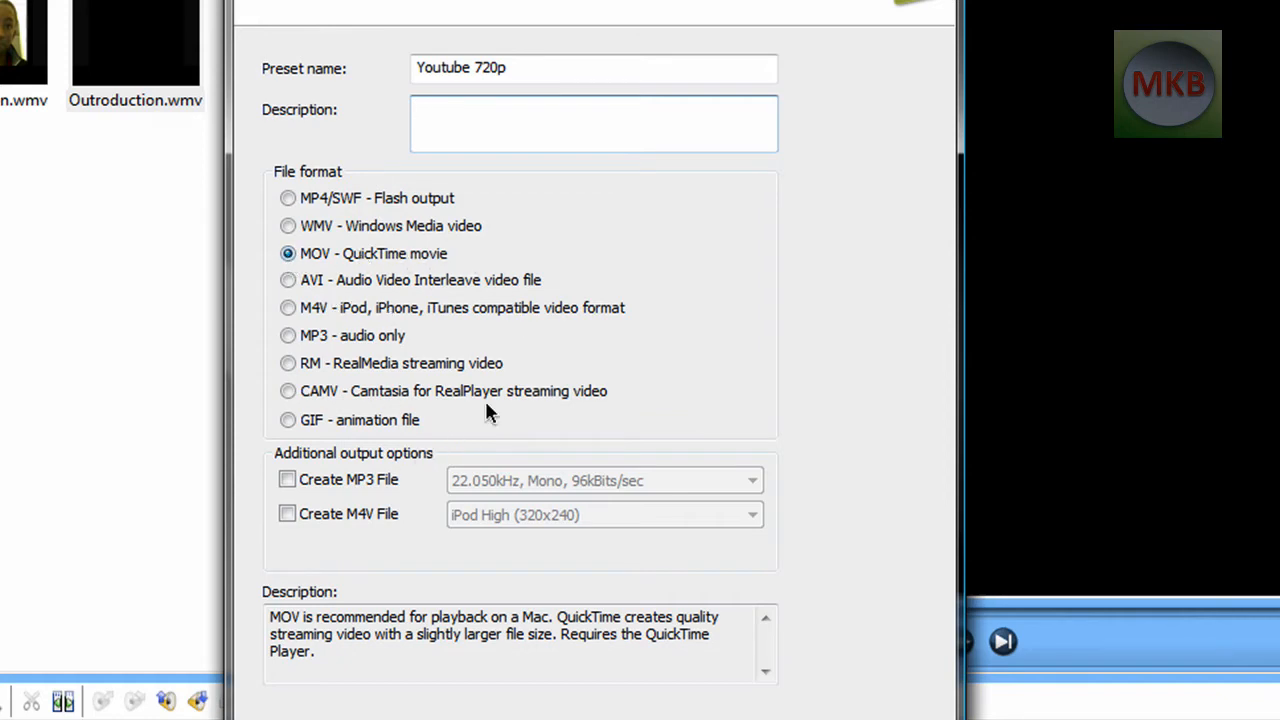
pyautogui.moveTo(642, 576)
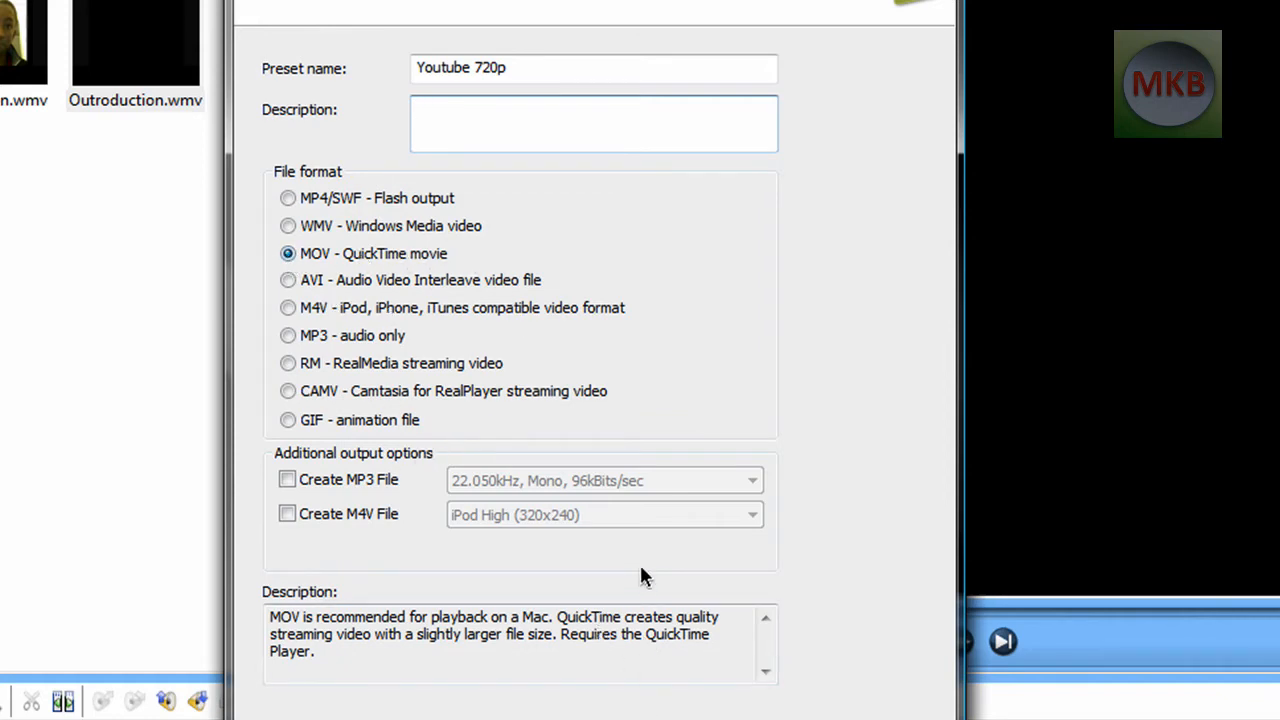
pyautogui.moveTo(645, 577)
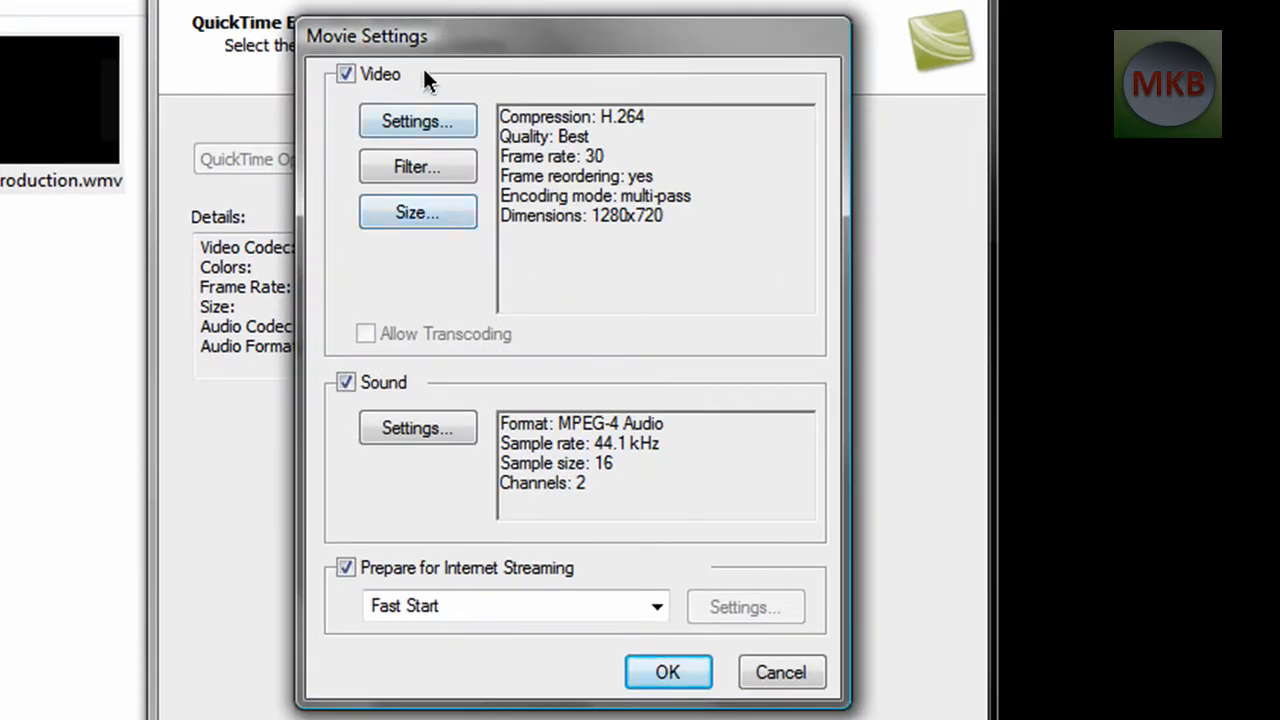
pyautogui.moveTo(417, 166)
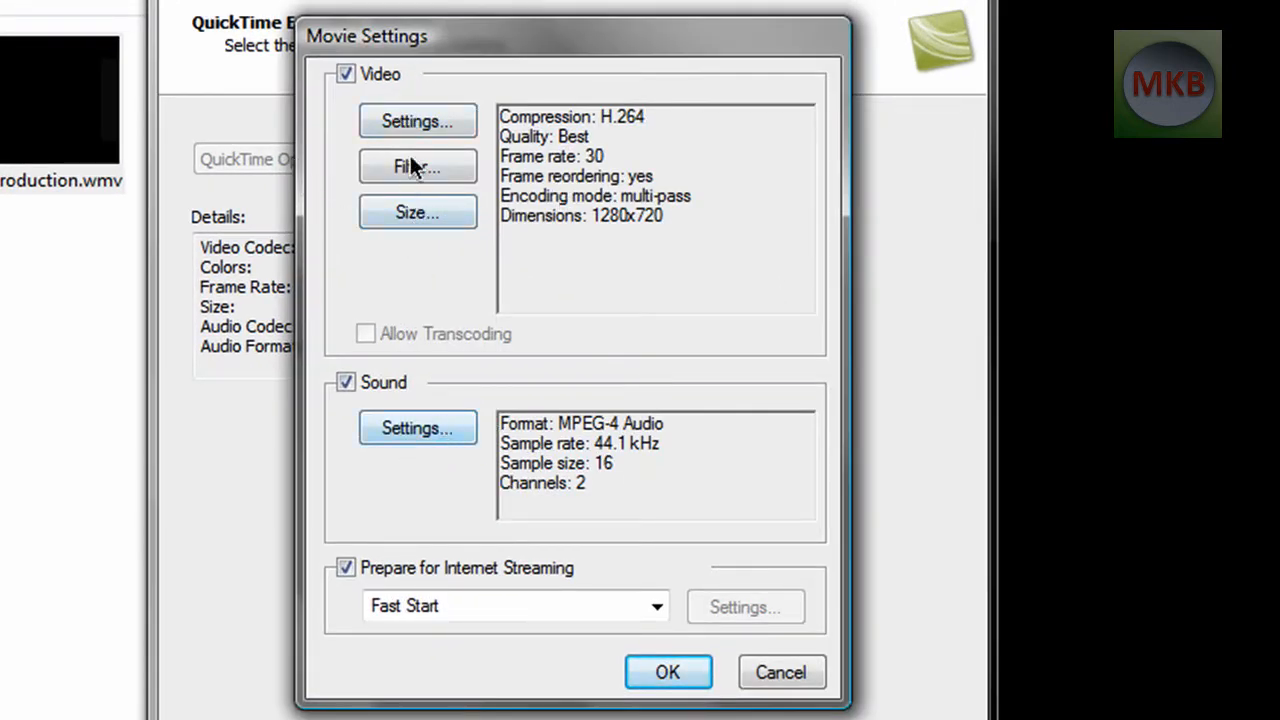
# - Open the Video Settings from the QuickTime Movie Settings
pyautogui.click(417, 120)
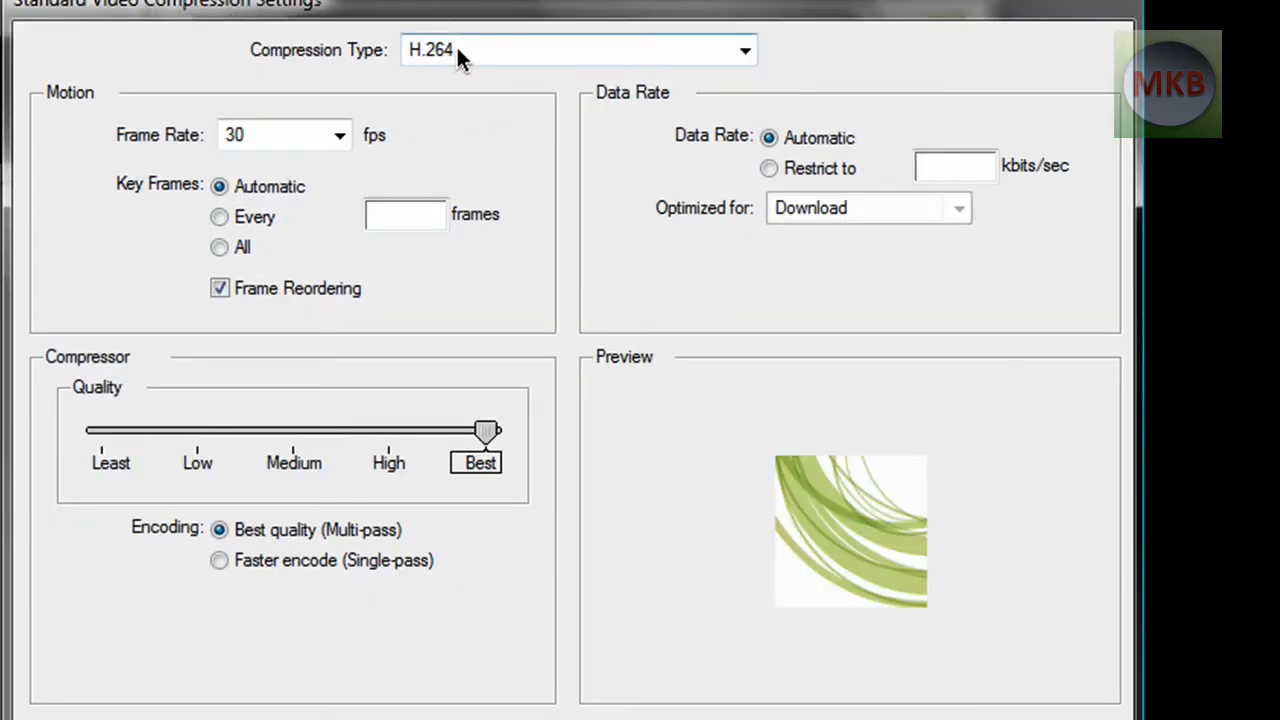
pyautogui.moveTo(565, 62)
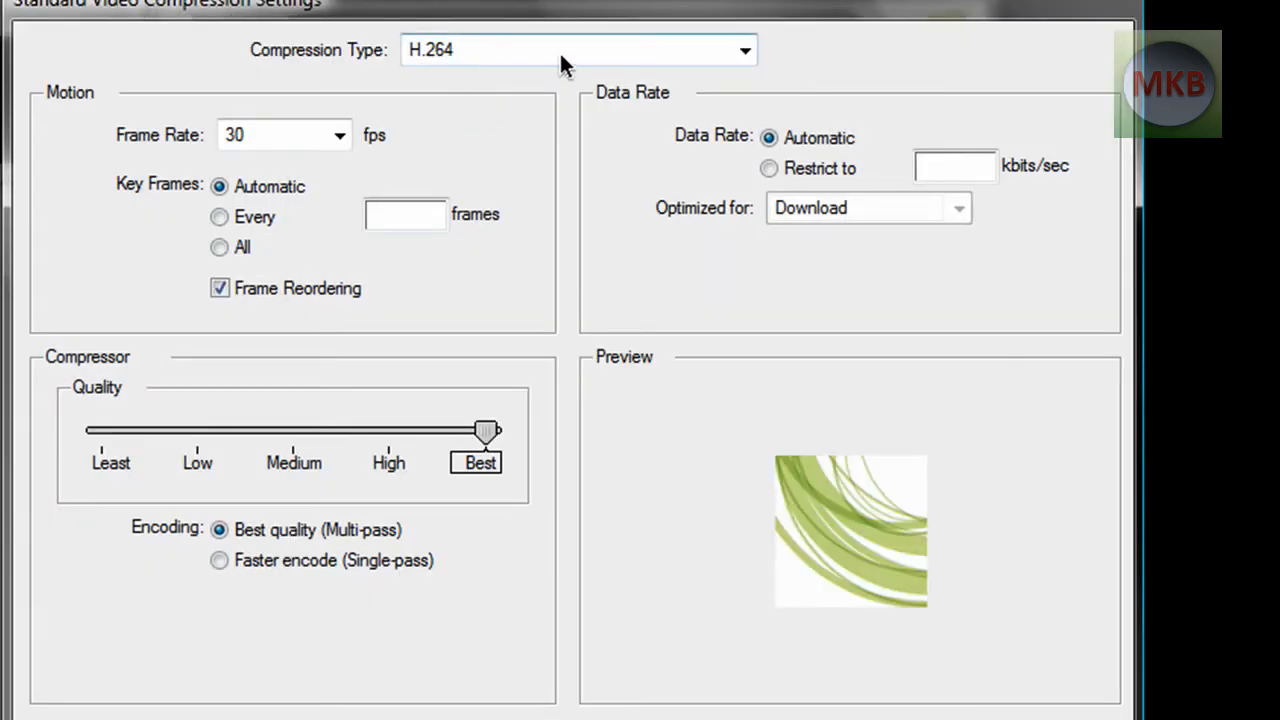
# - Set H.264 compression, 30 fps, key frames every 30, Best quality with multi-pass
pyautogui.click(744, 50)
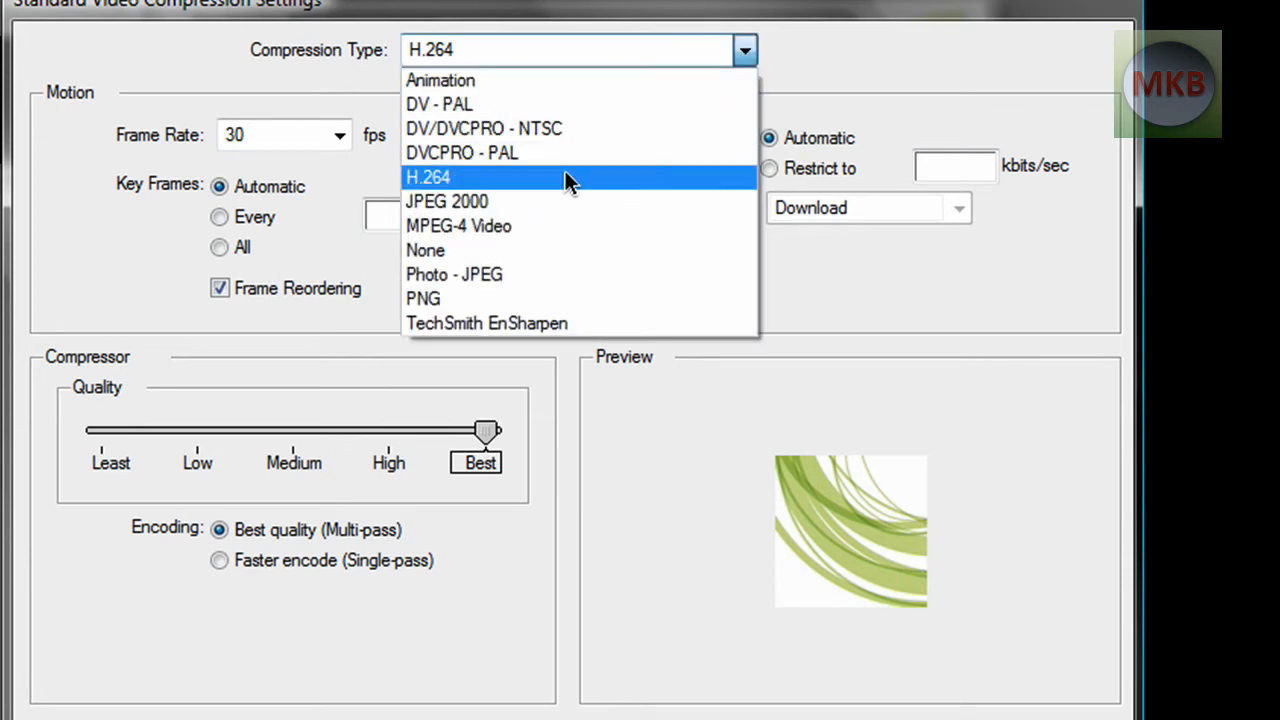
pyautogui.click(428, 177)
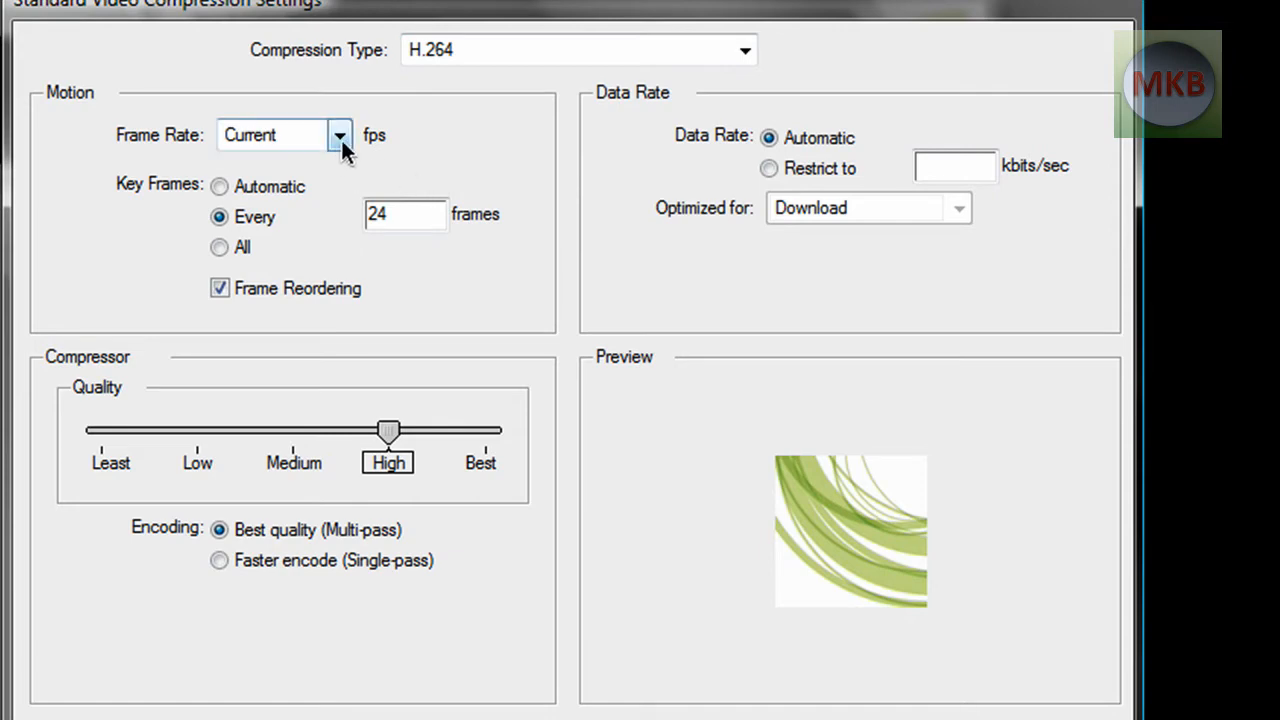
pyautogui.moveTo(285, 217)
pyautogui.write('3')
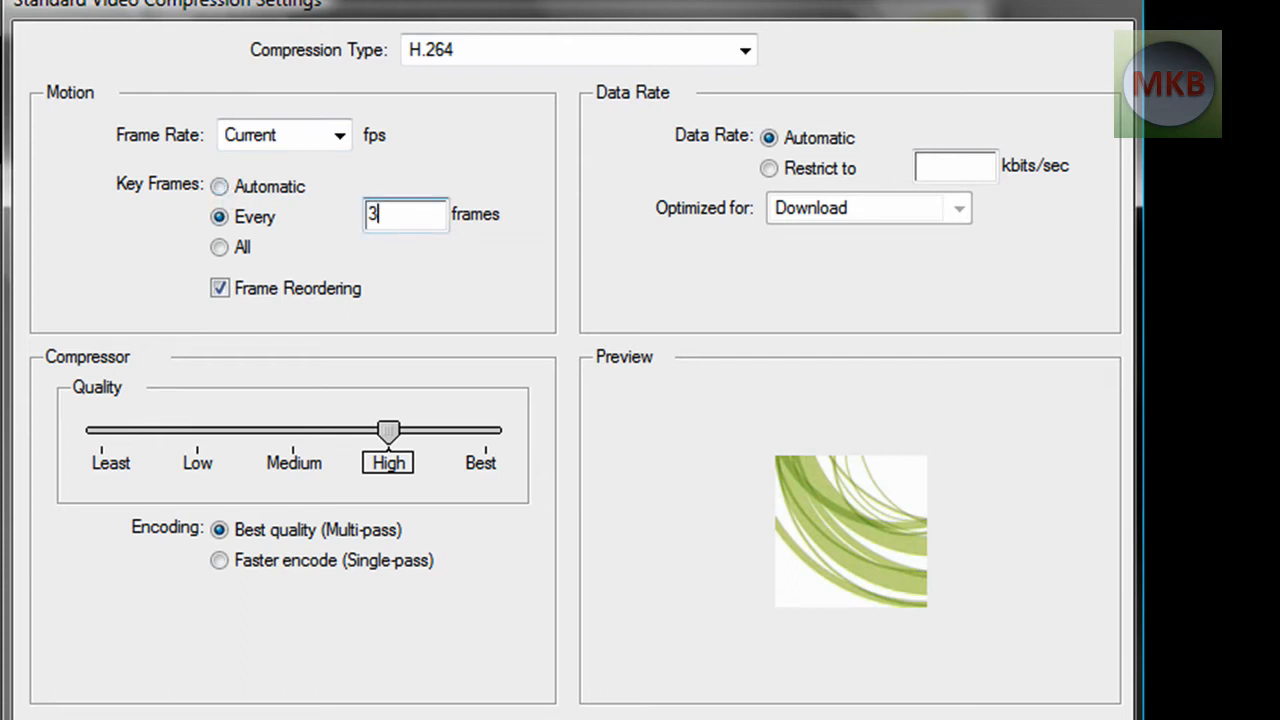
pyautogui.write('0')
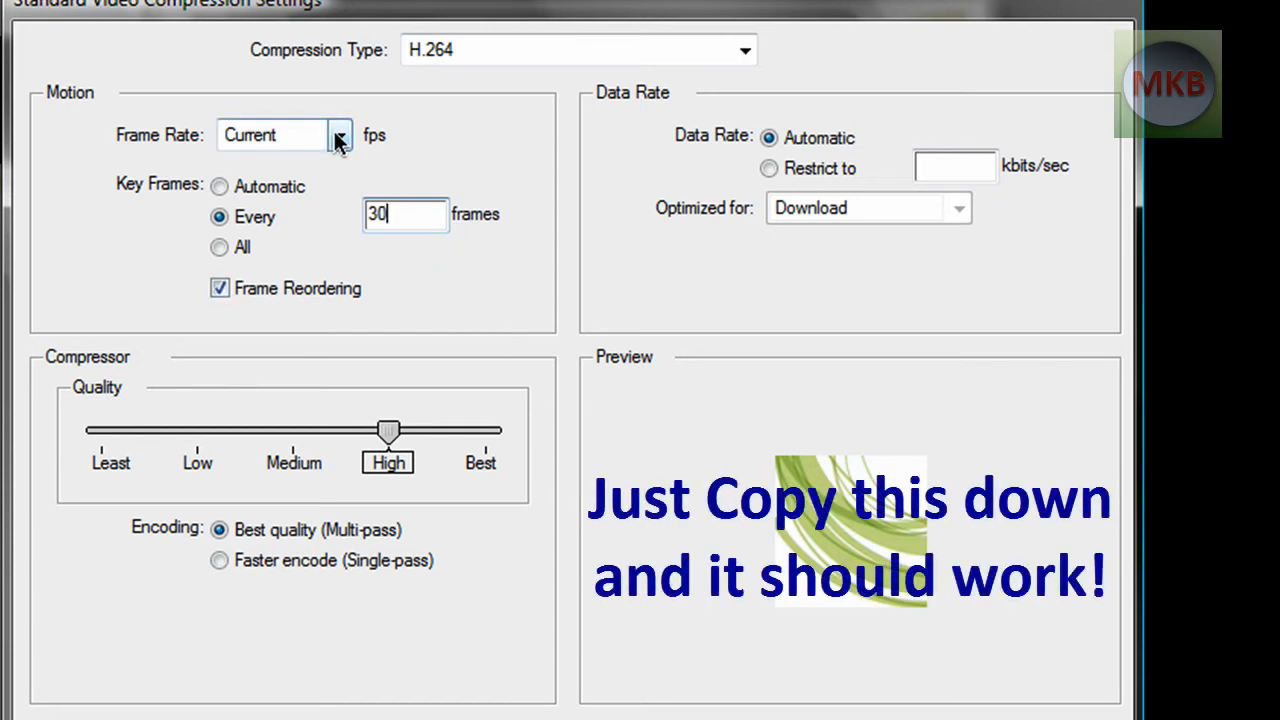
pyautogui.click(338, 135)
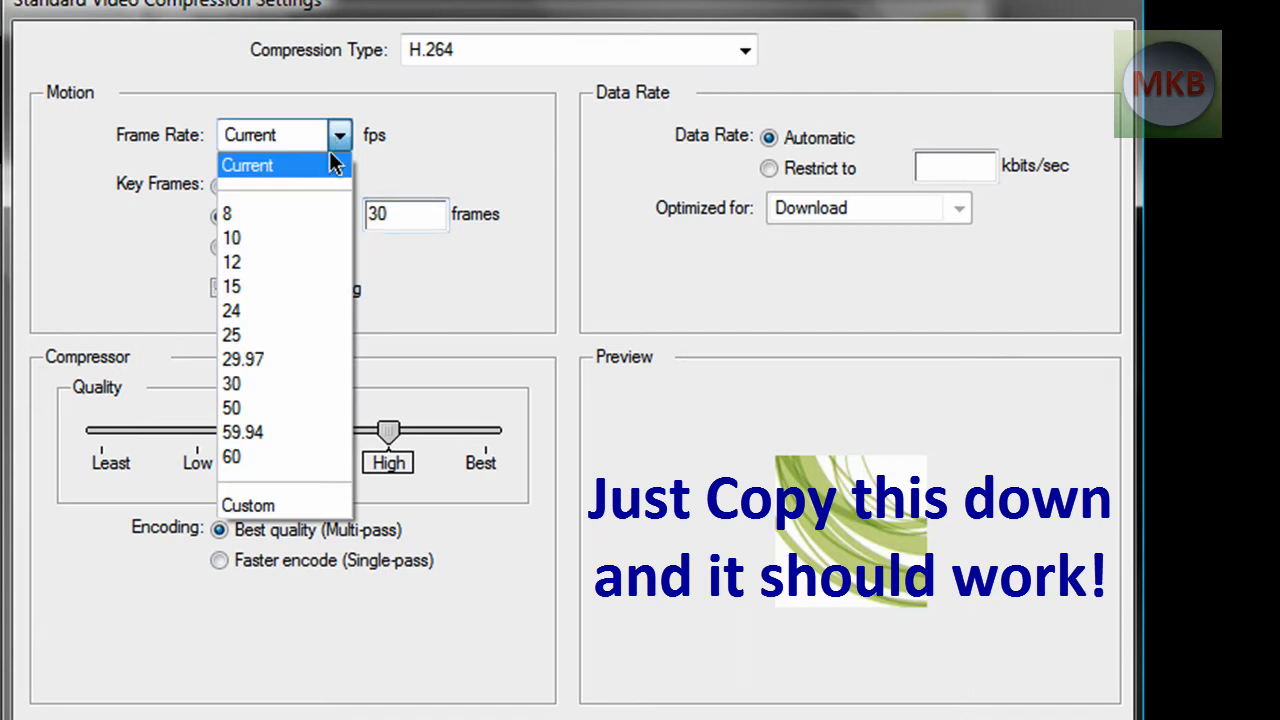
pyautogui.click(231, 383)
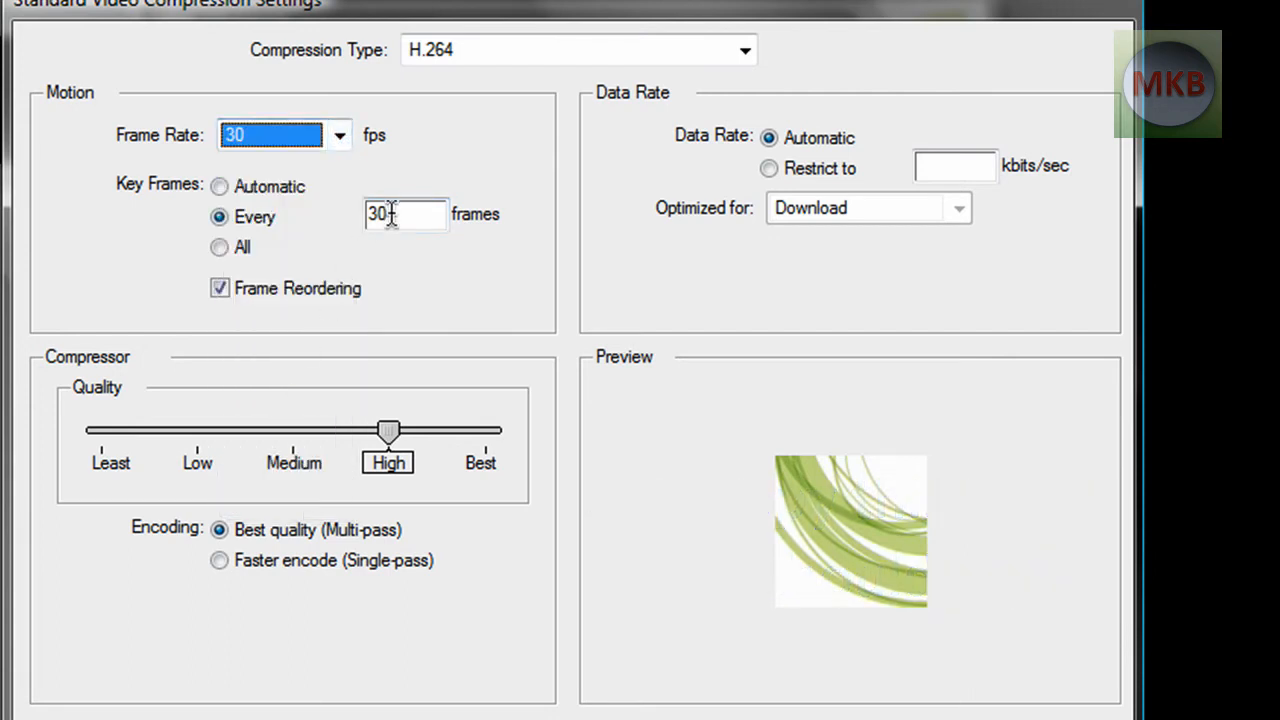
pyautogui.click(405, 214)
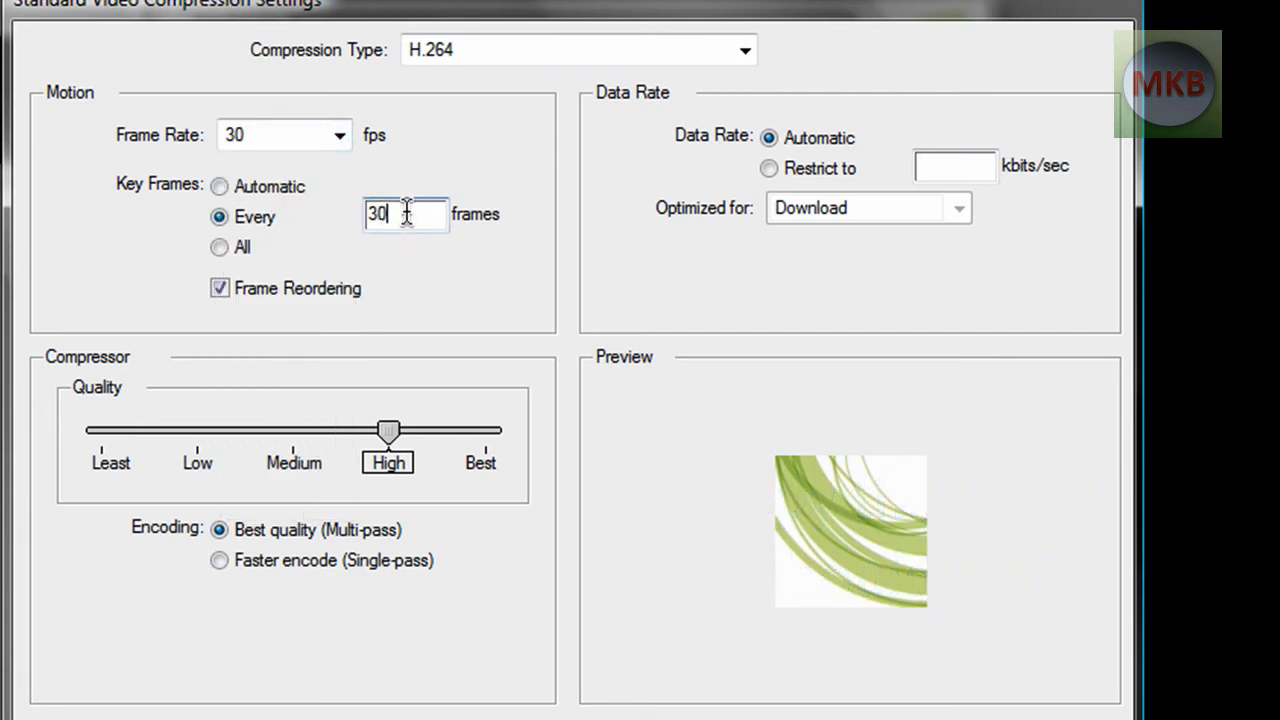
pyautogui.moveTo(360, 300)
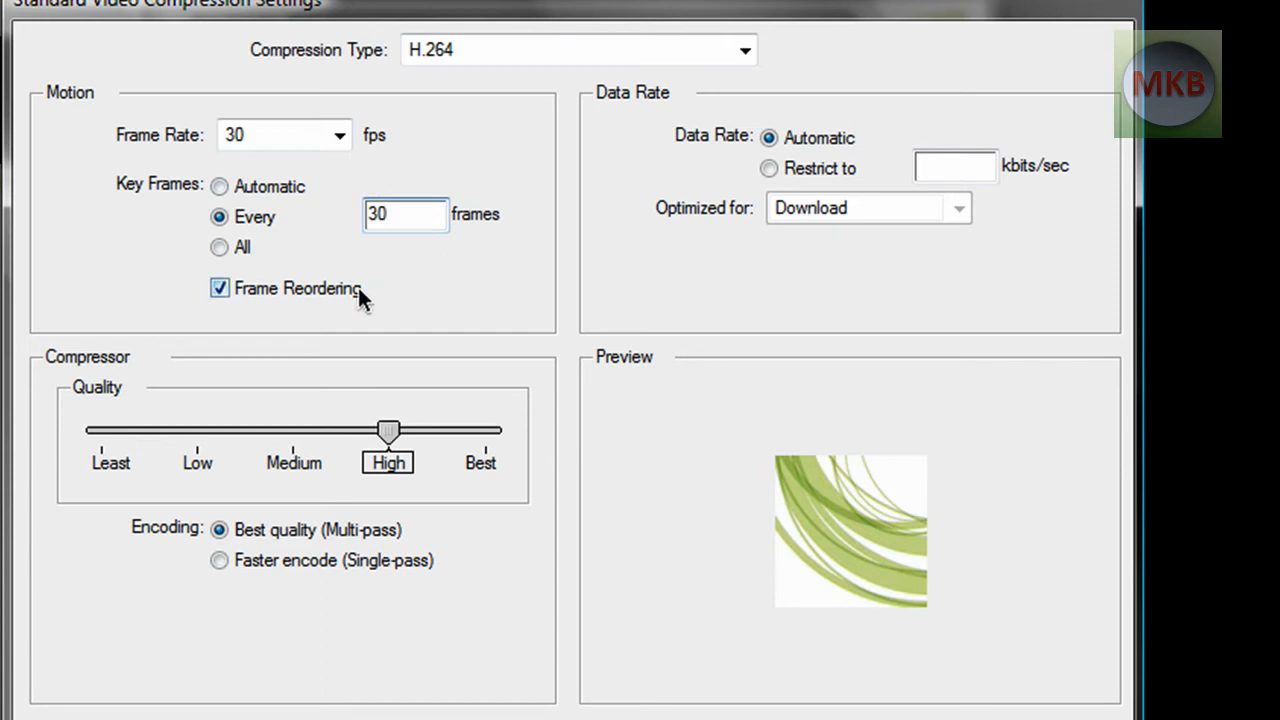
pyautogui.moveTo(127, 405)
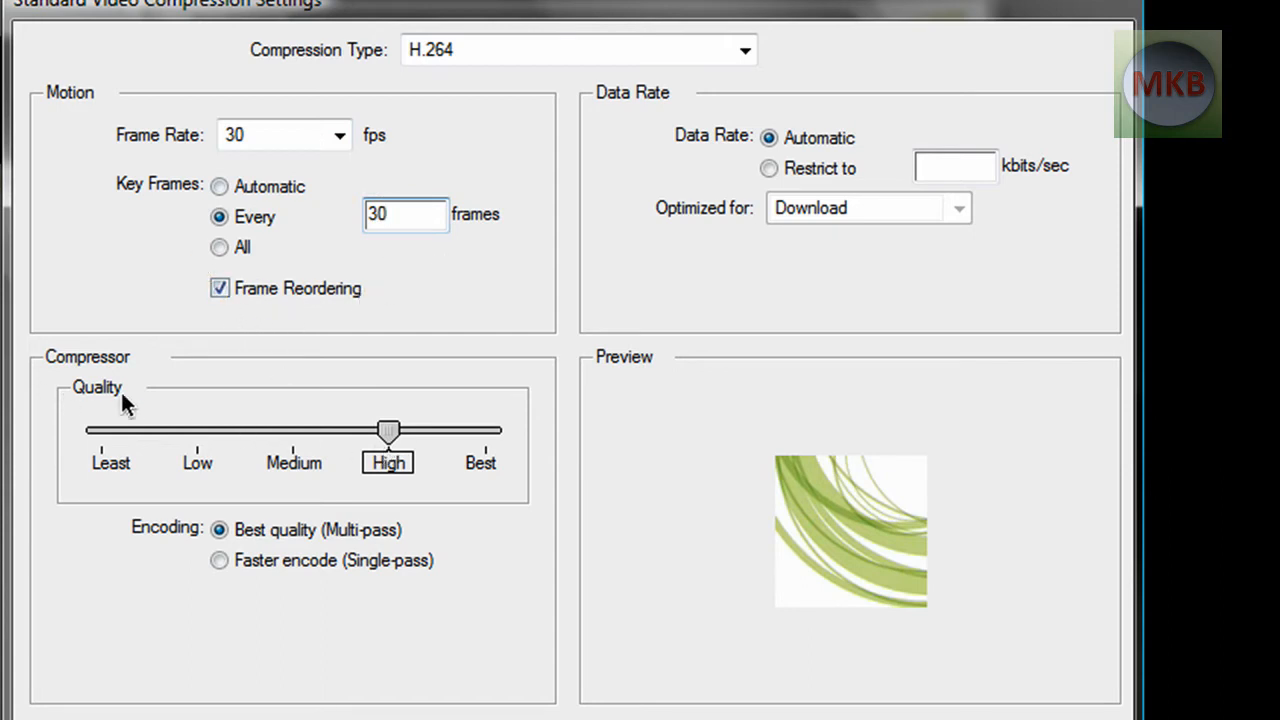
pyautogui.moveTo(388, 430); pyautogui.dragTo(485, 430)
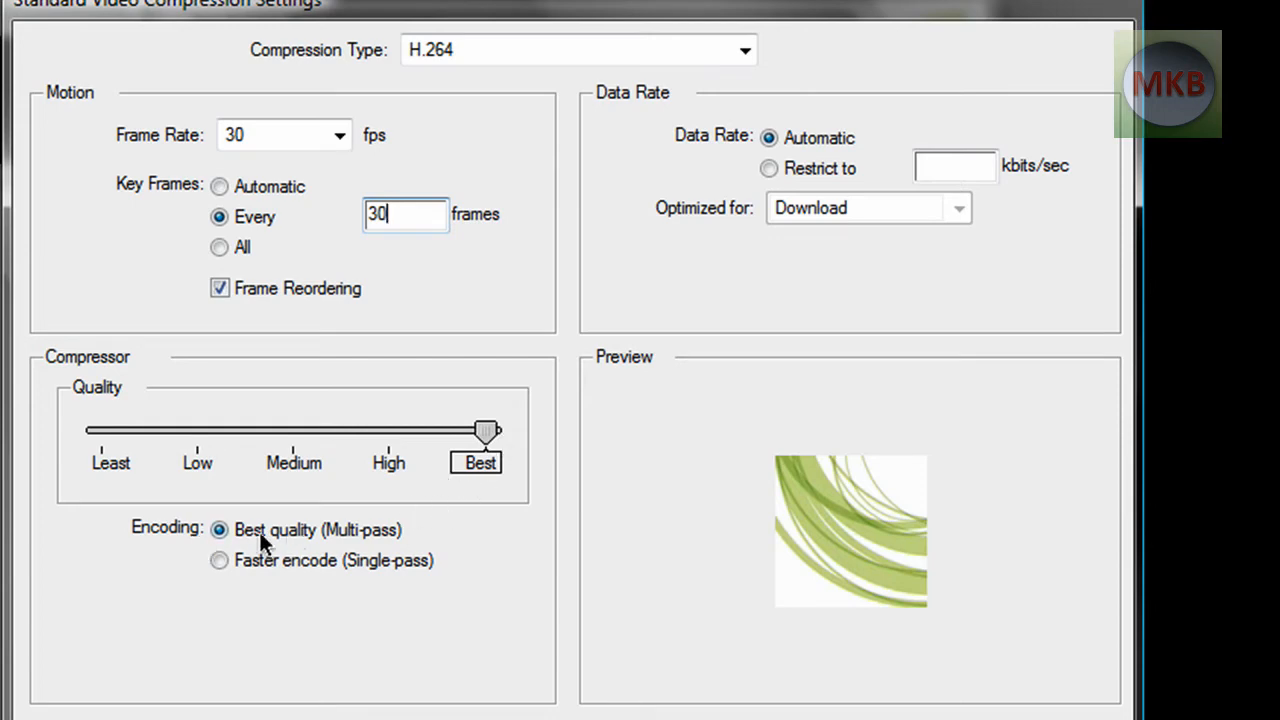
pyautogui.moveTo(400, 533)
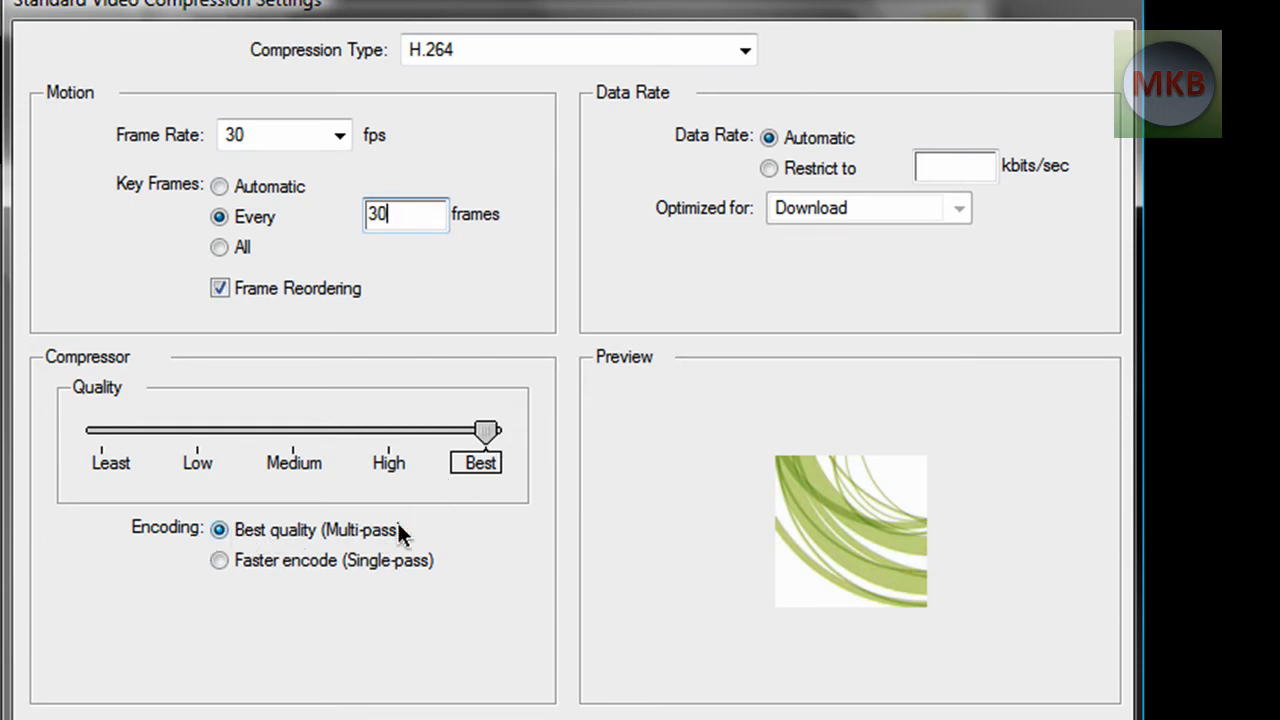
pyautogui.moveTo(985, 622)
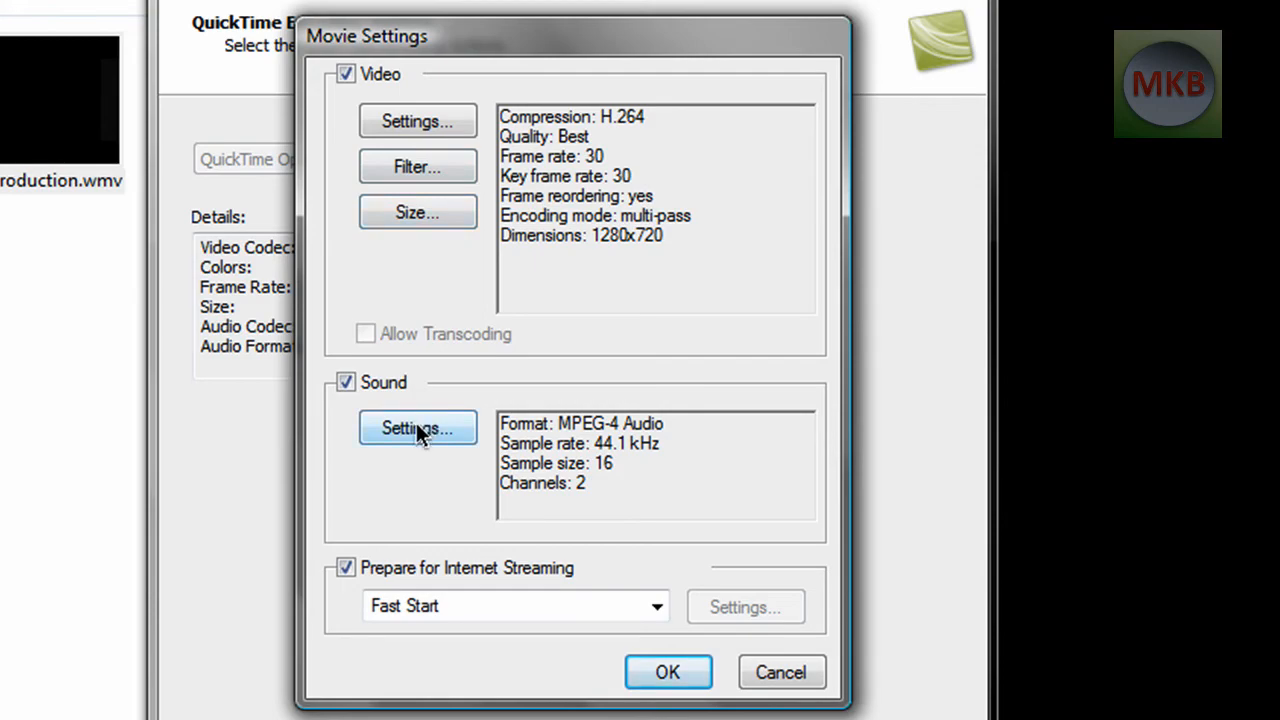
# - Set the sound to MPEG-4 Audio, 16-bit stereo, and confirm Movie Settings
pyautogui.click(417, 427)
pyautogui.write('48.000')
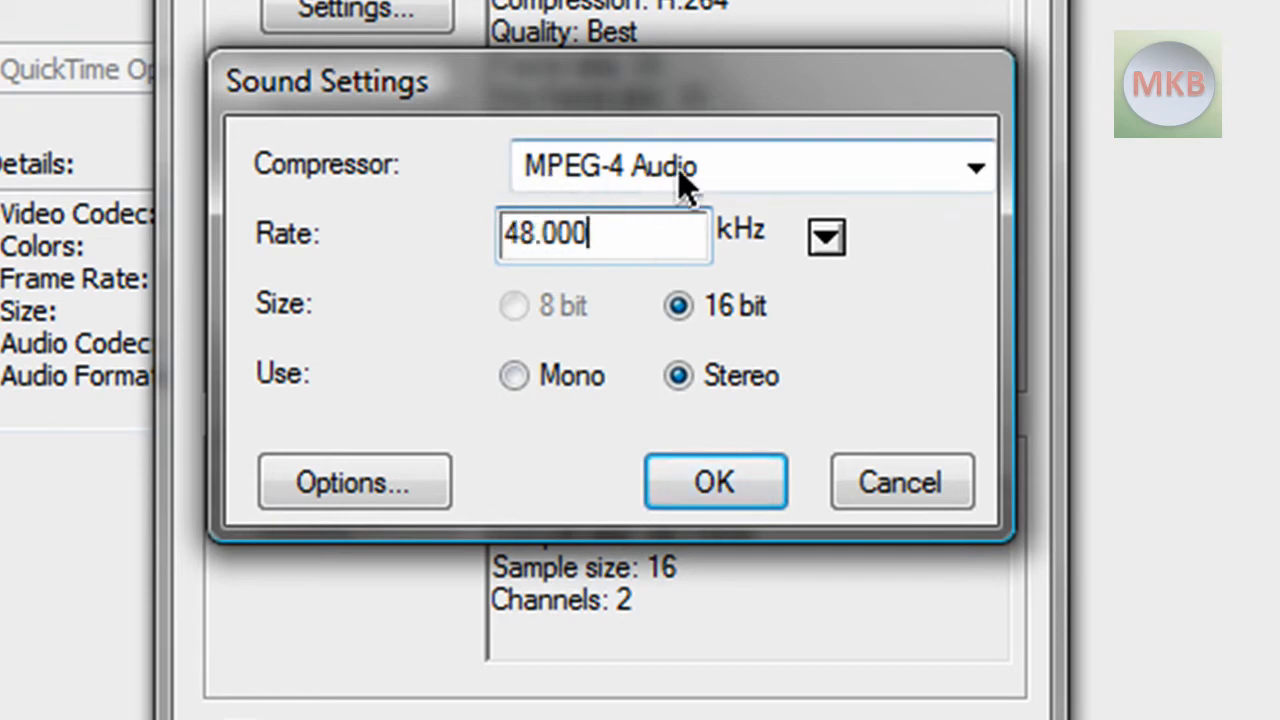
pyautogui.moveTo(660, 255)
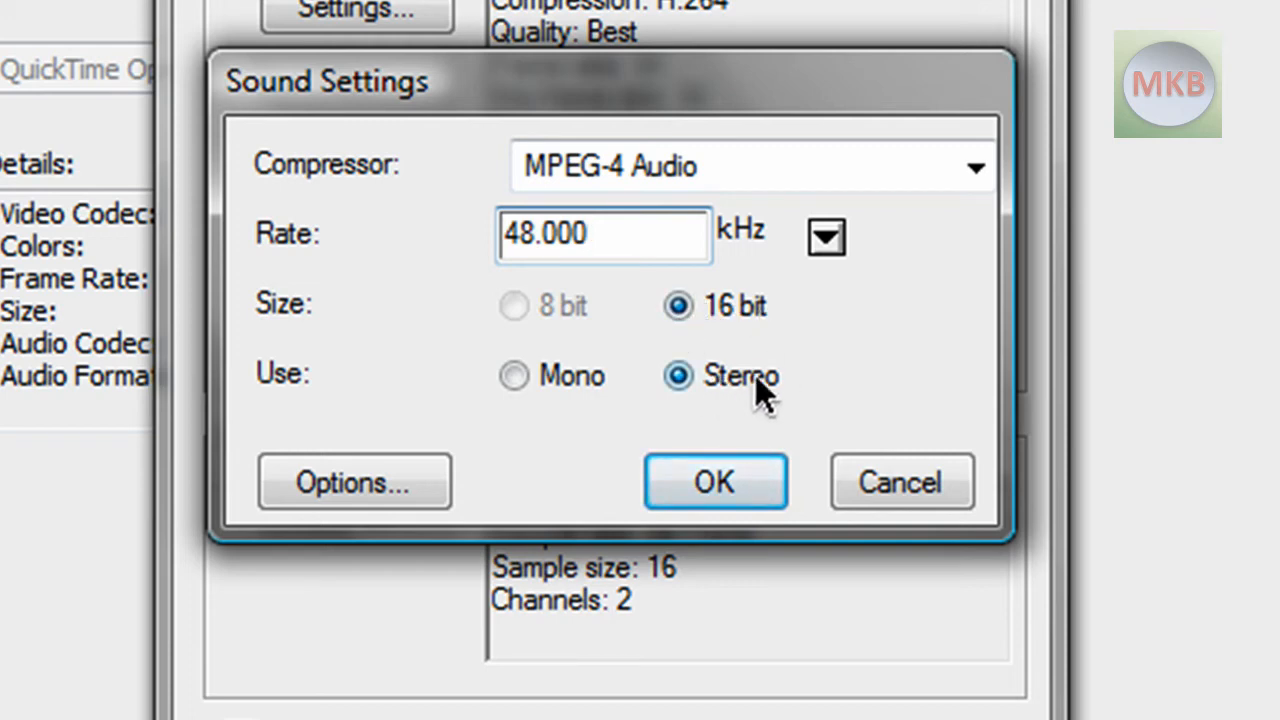
pyautogui.click(603, 234)
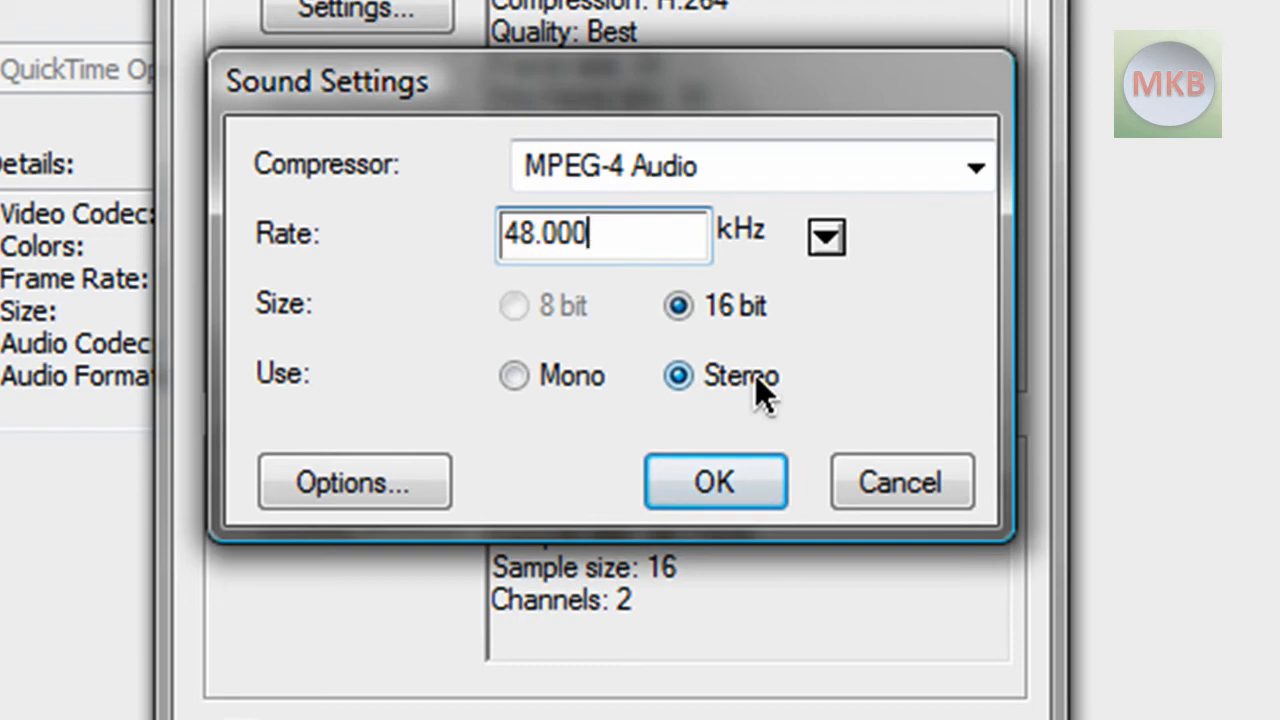
pyautogui.moveTo(748, 448)
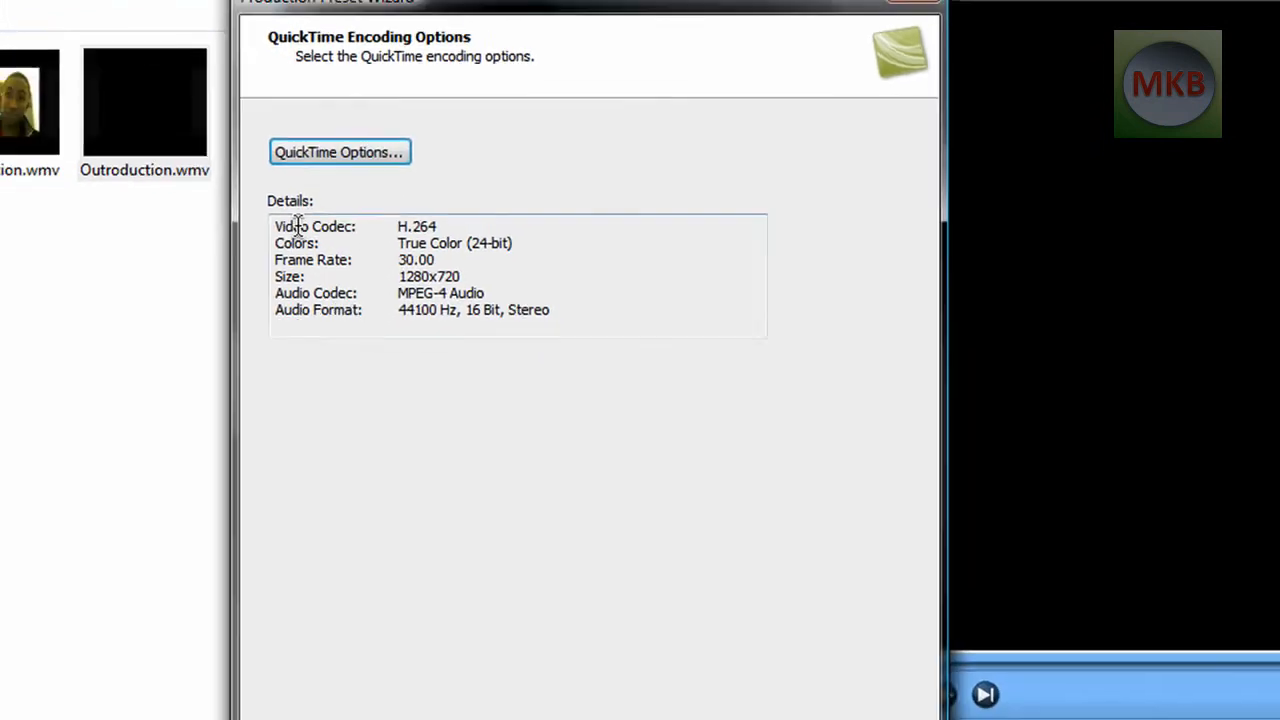
# - Give the preset a custom video size of 1280 wide by 720 high
pyautogui.click(572, 688)
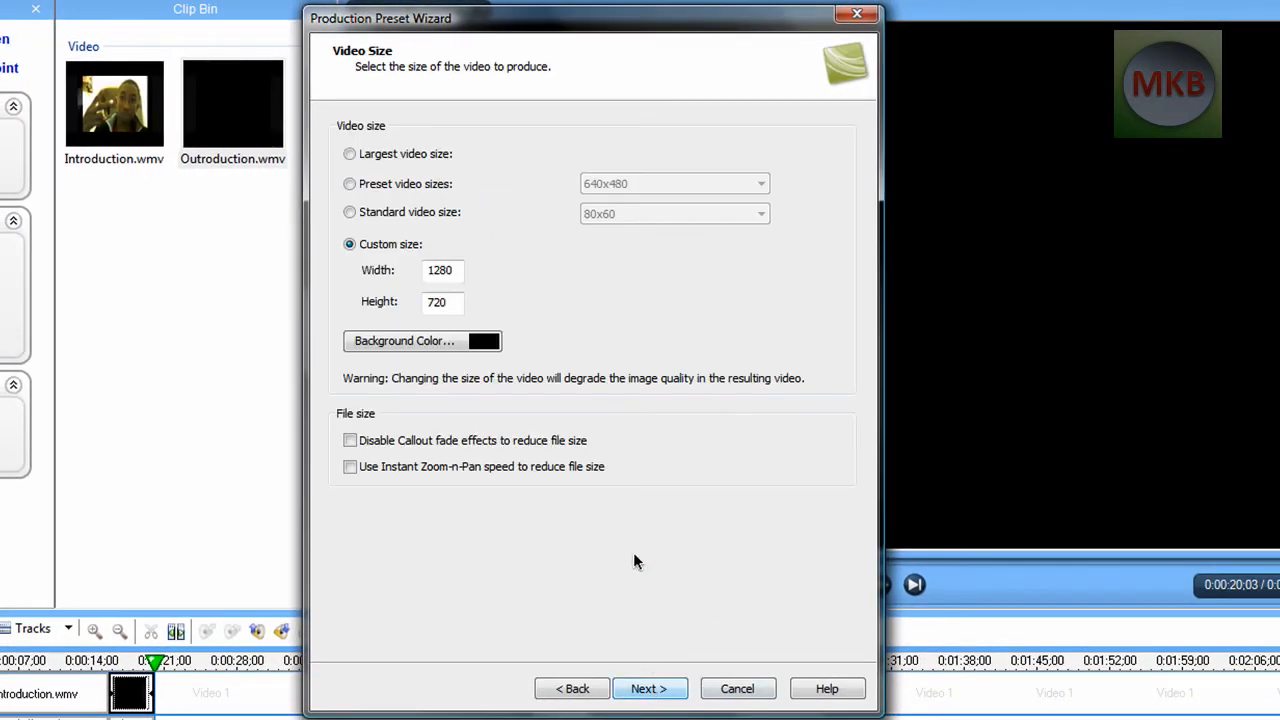
pyautogui.moveTo(521, 235)
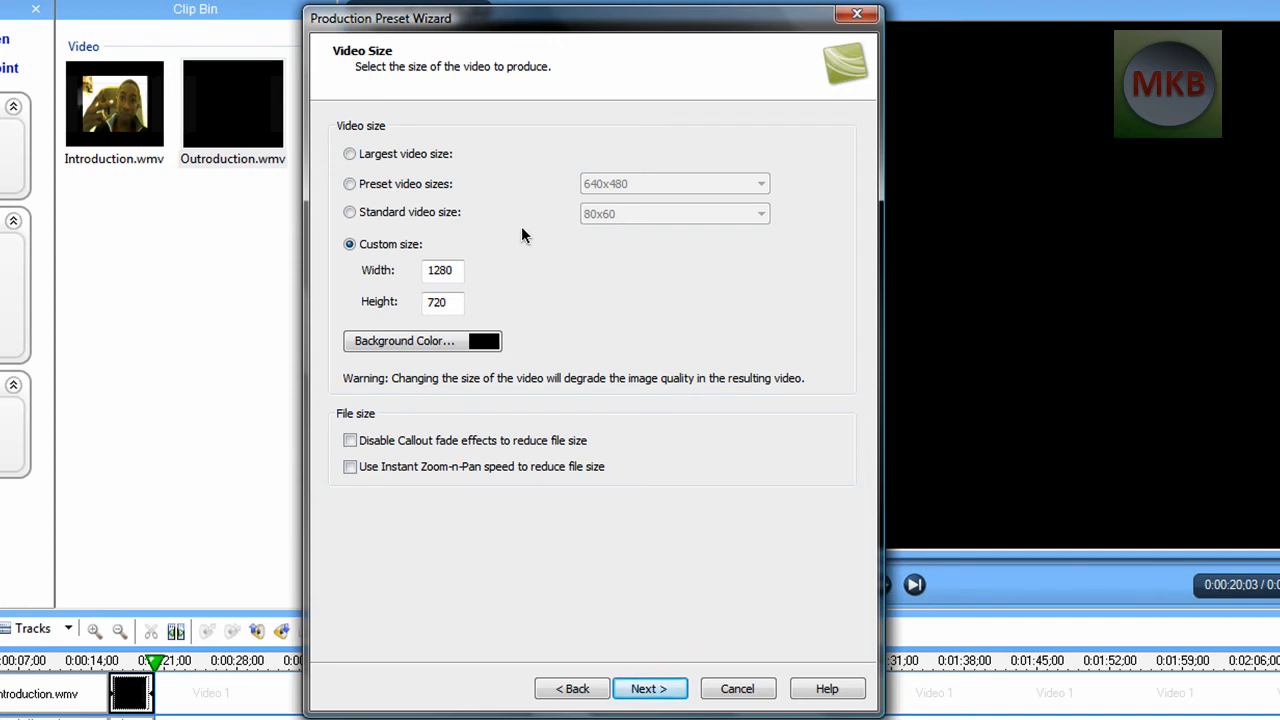
pyautogui.tripleClick(440, 270)
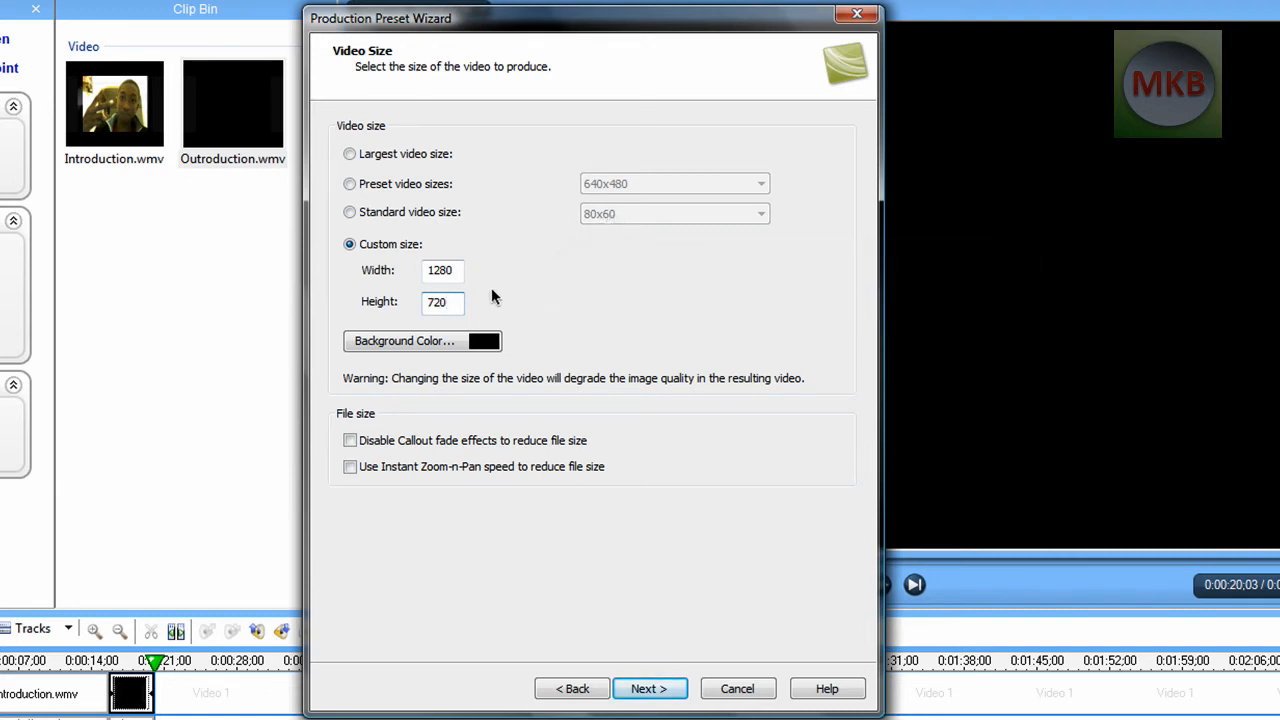
pyautogui.moveTo(613, 281)
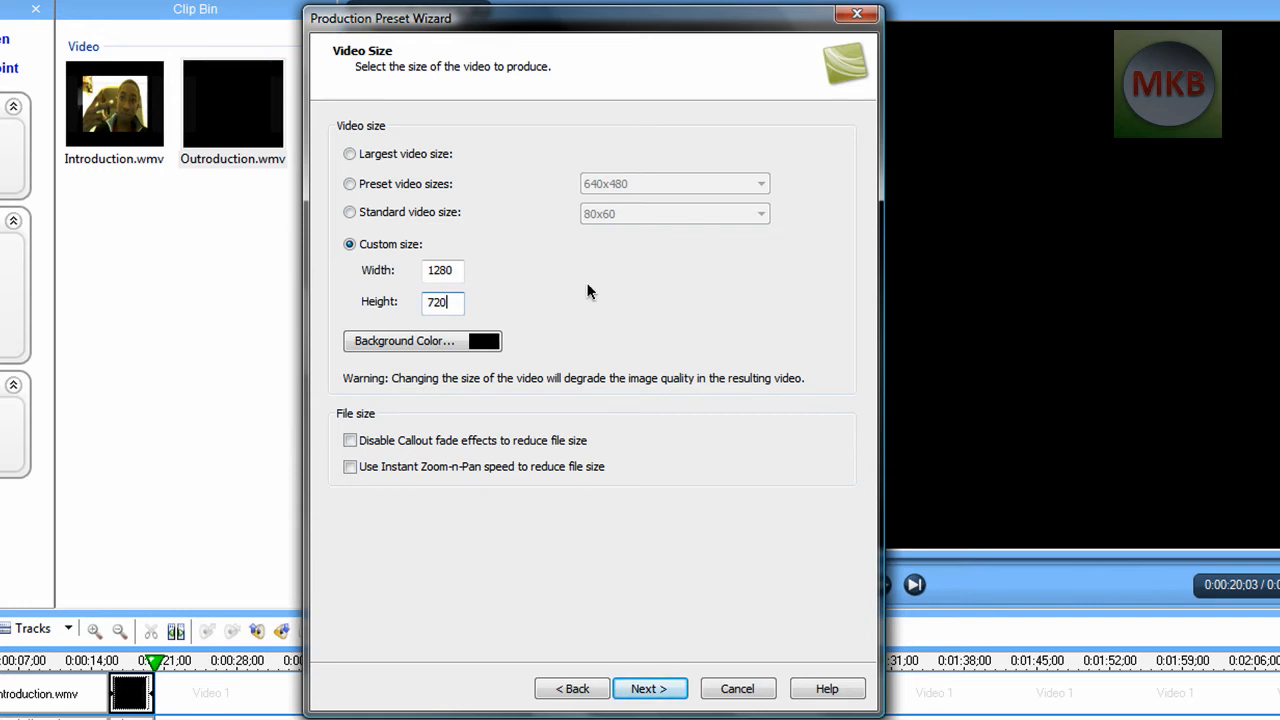
pyautogui.moveTo(558, 258)
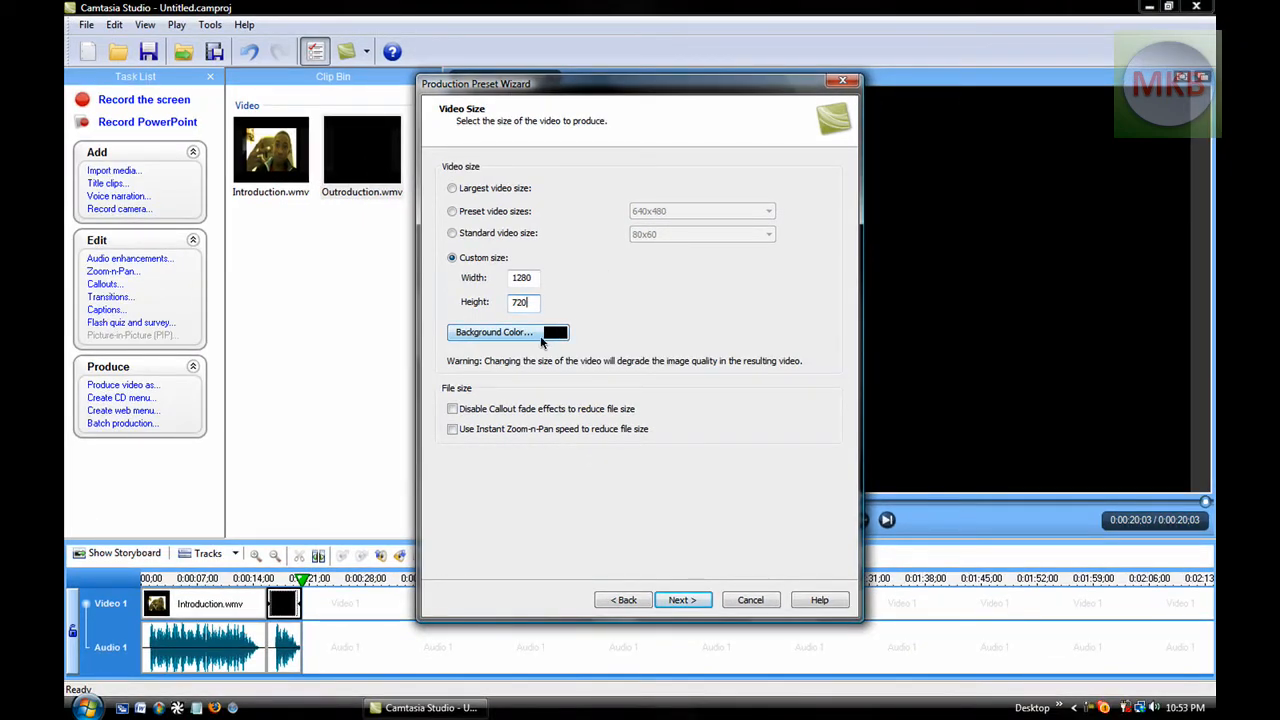
pyautogui.moveTo(618, 320)
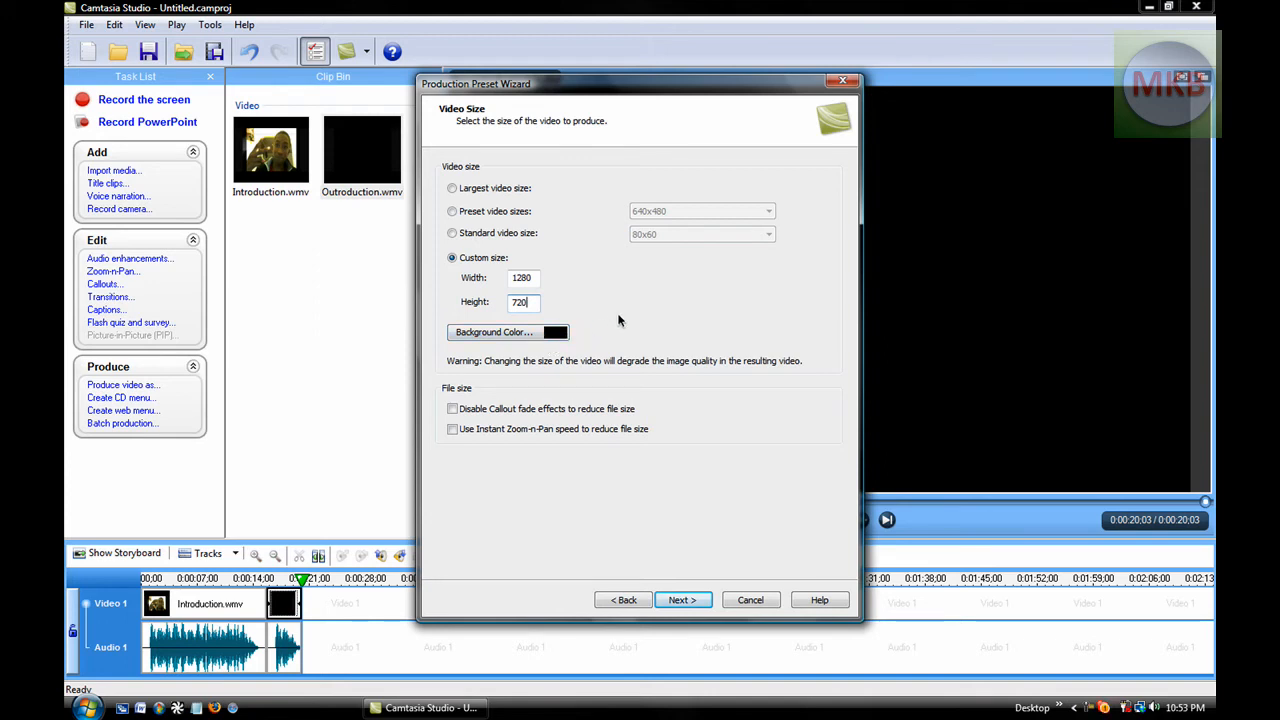
pyautogui.moveTo(671, 294)
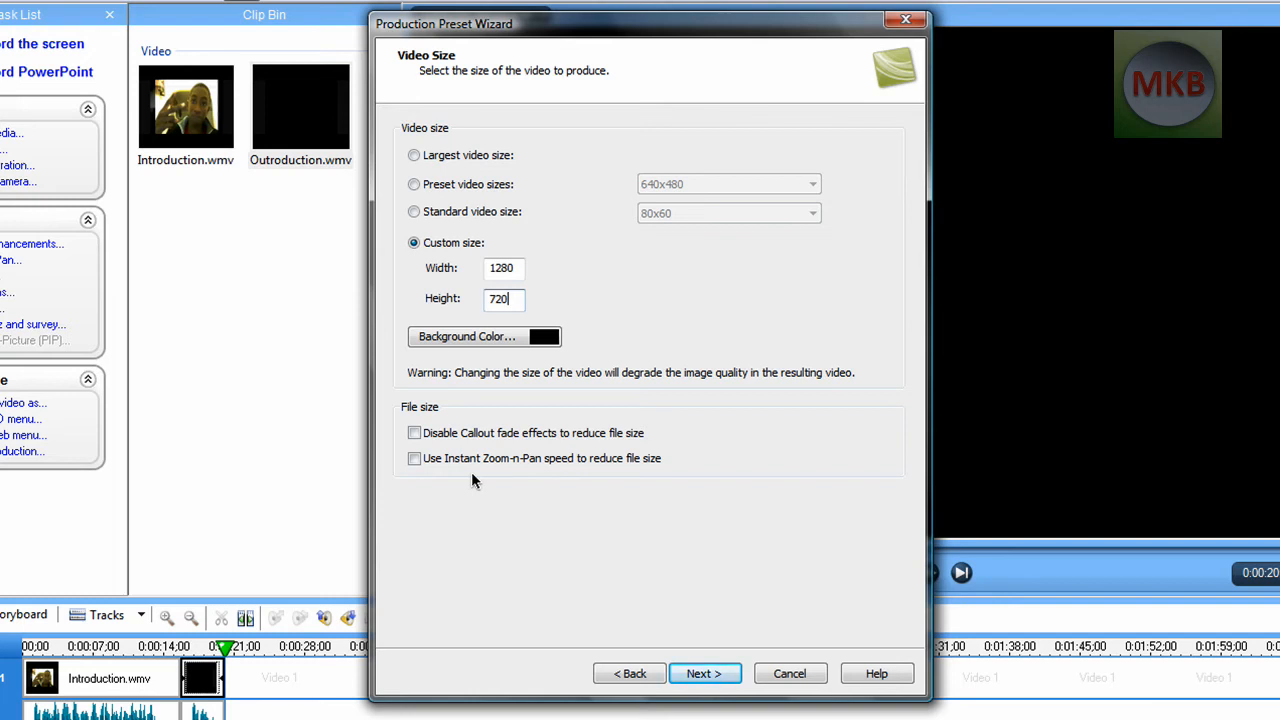
pyautogui.moveTo(705, 673)
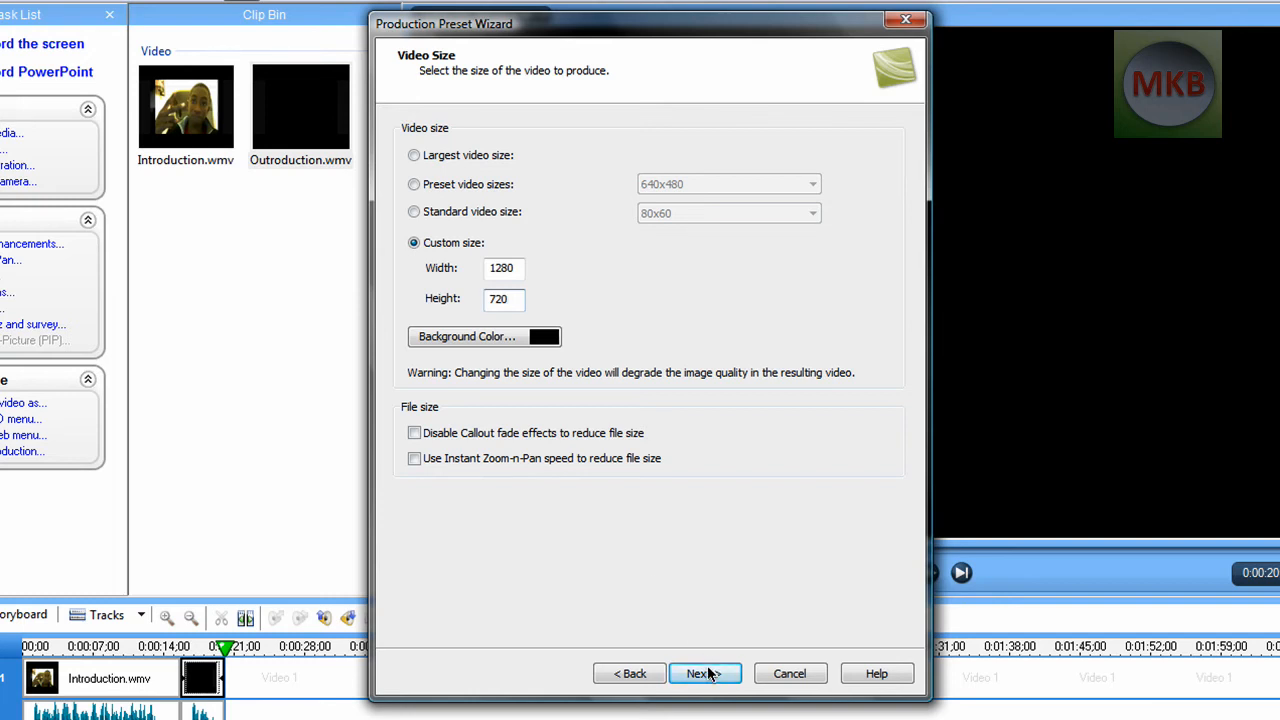
# - Keep the MKB logo watermark included after reviewing its watermark options
pyautogui.click(704, 673)
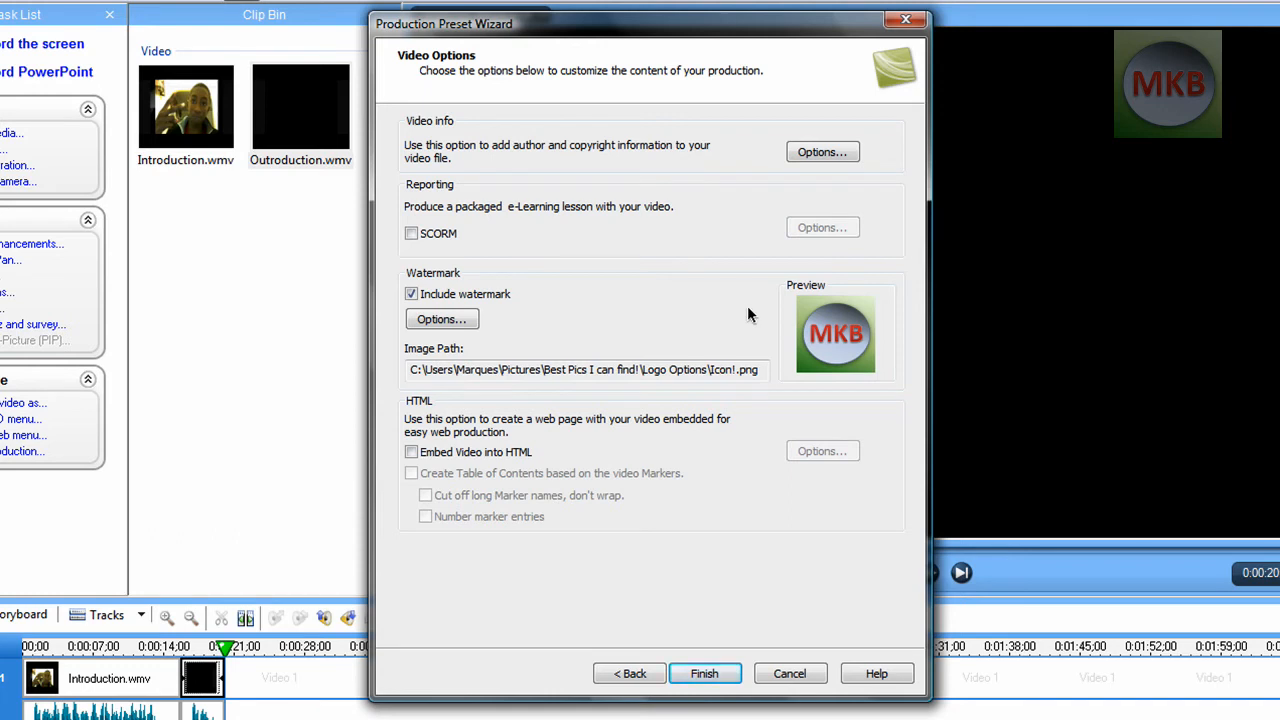
pyautogui.moveTo(815, 258)
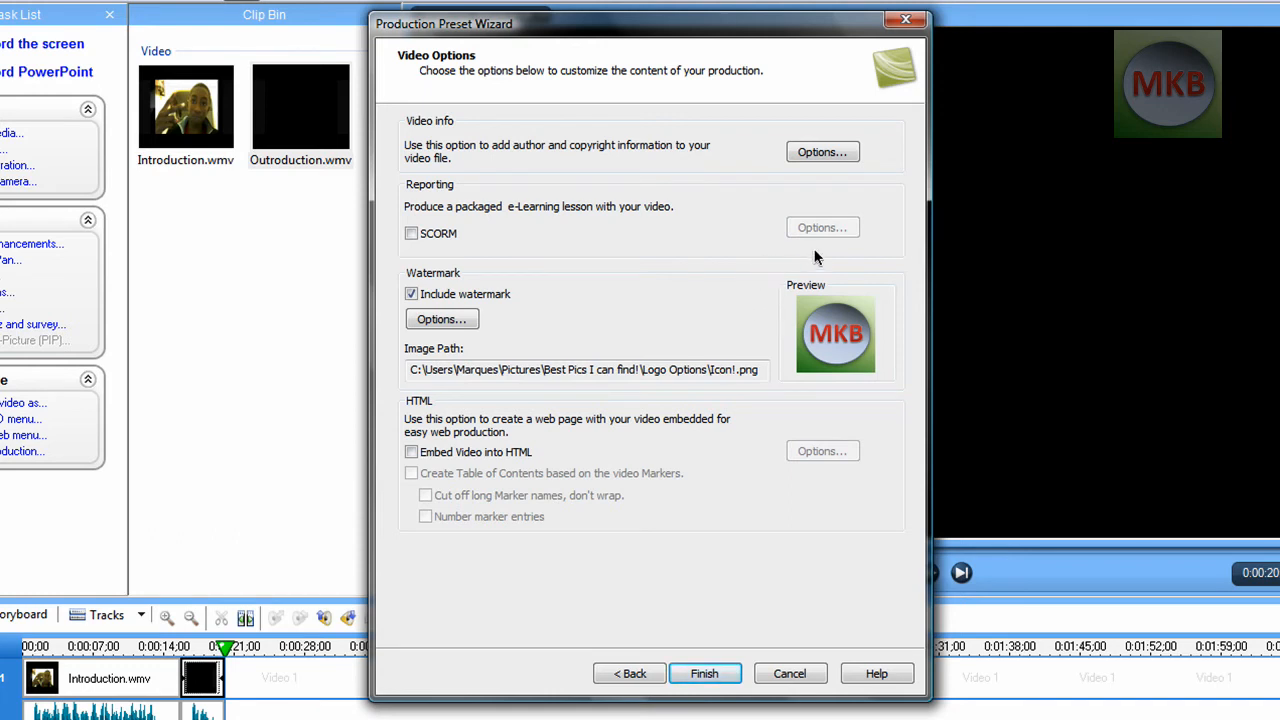
pyautogui.moveTo(594, 287)
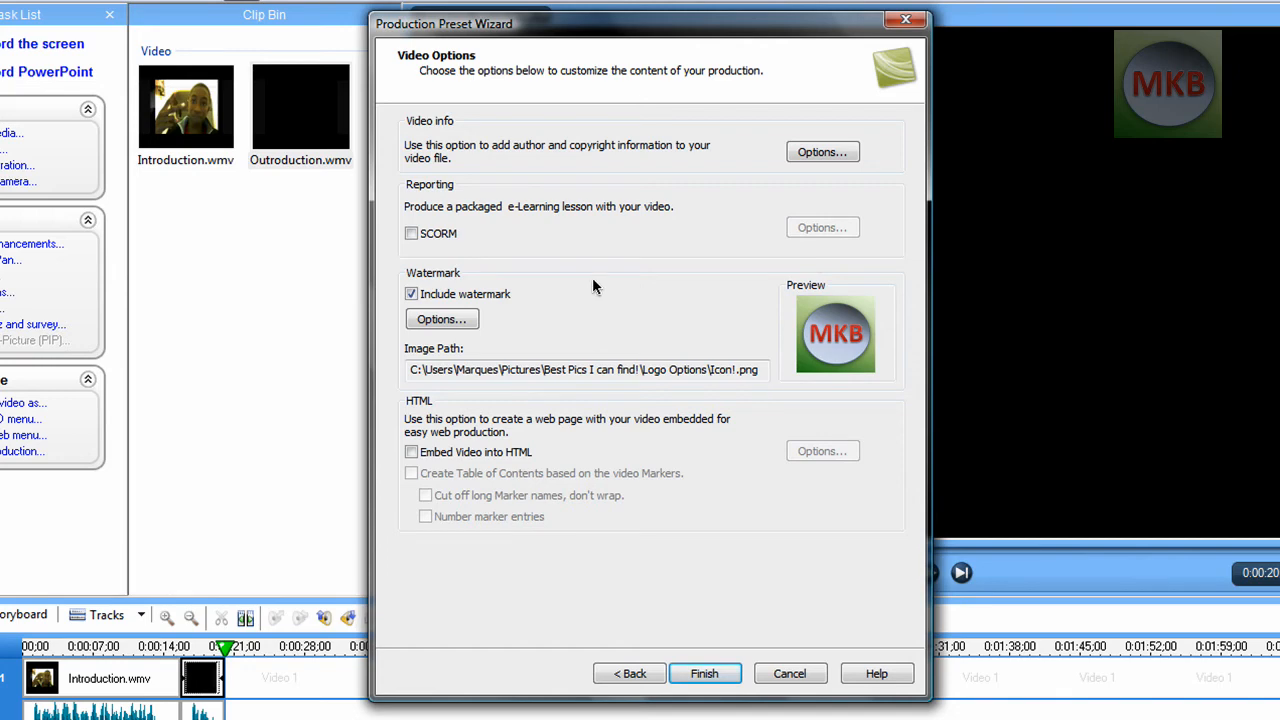
pyautogui.click(442, 318)
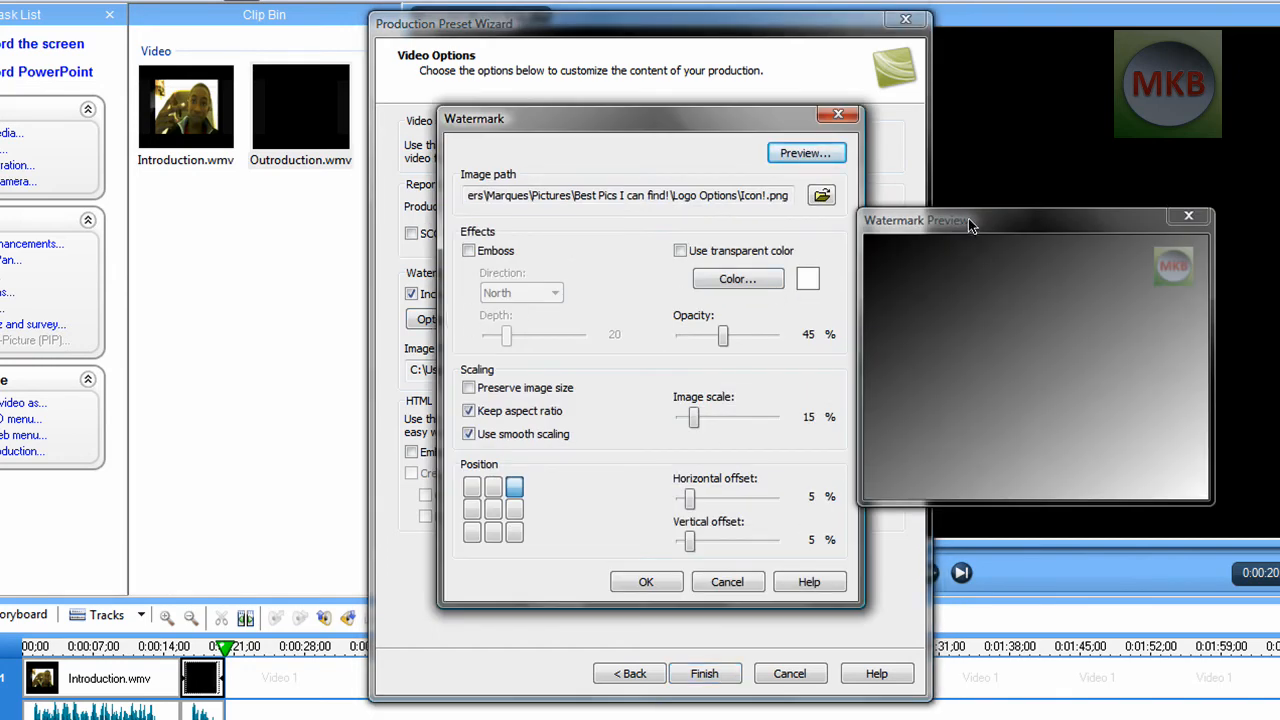
pyautogui.moveTo(700, 423)
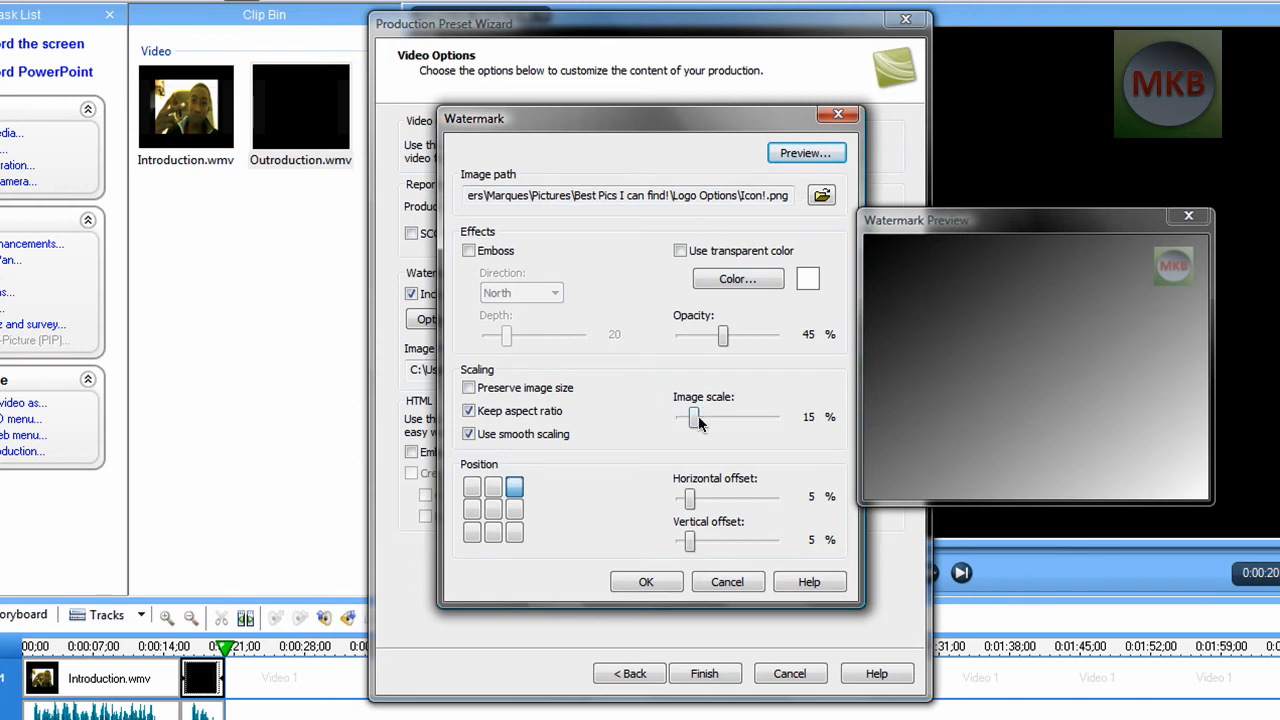
pyautogui.moveTo(658, 363)
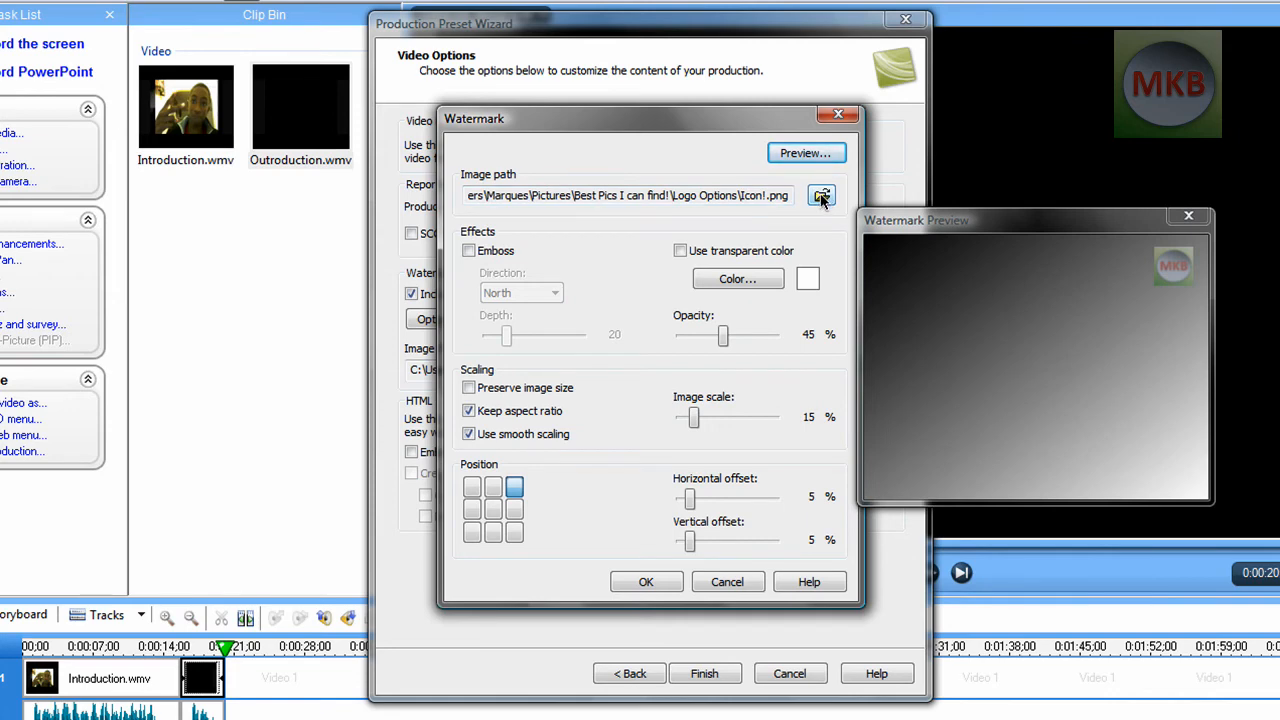
pyautogui.click(646, 581)
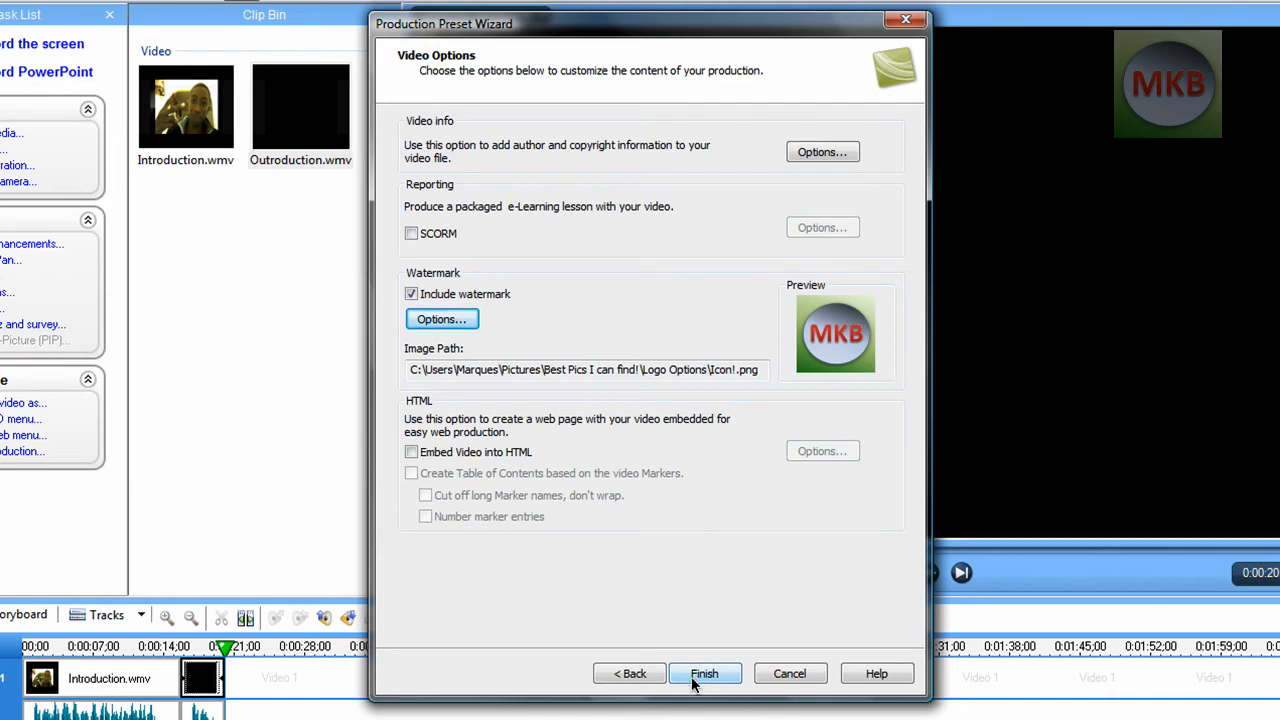
# - Finish the Youtube 720p preset and close Manage Production Presets
pyautogui.click(704, 673)
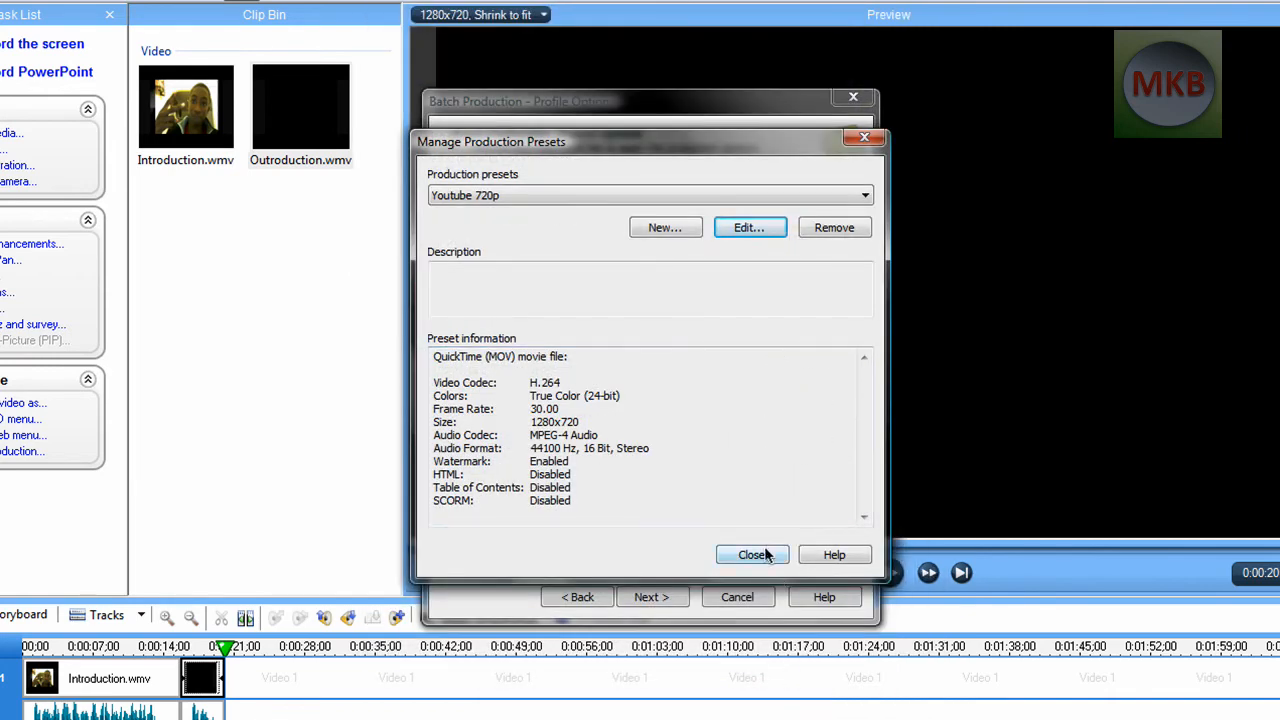
pyautogui.click(752, 555)
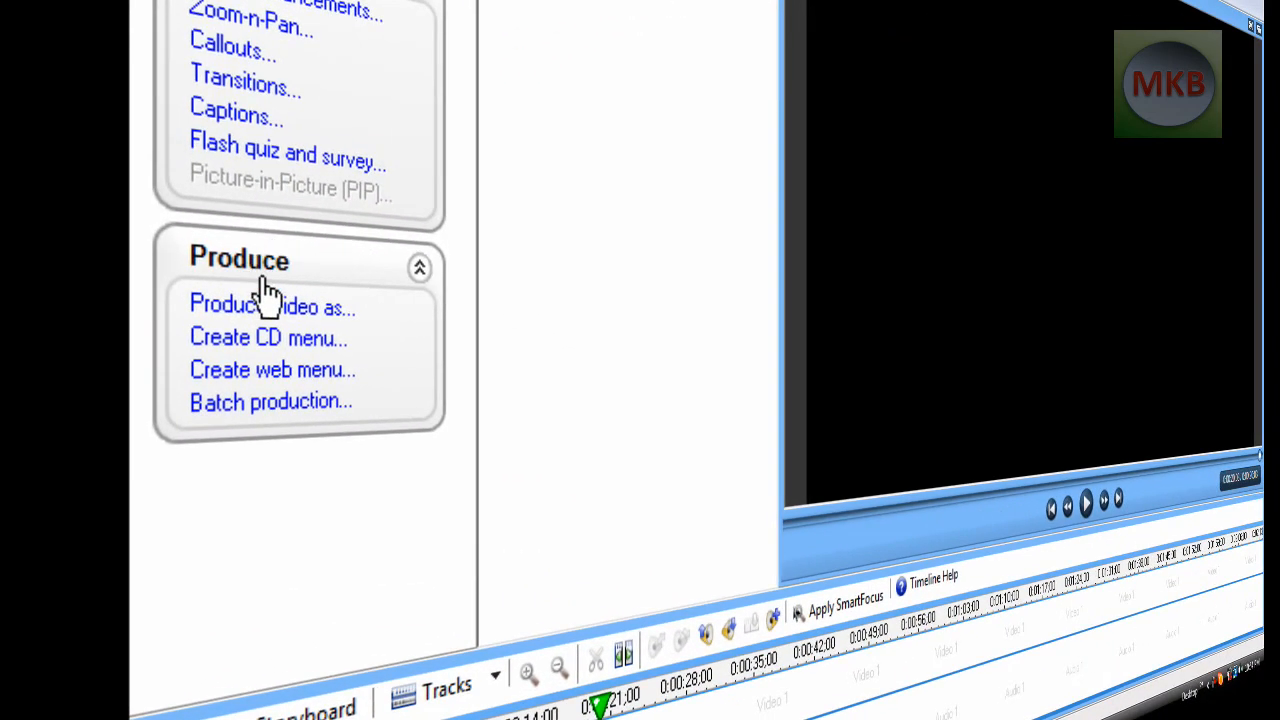
# - Produce with the Youtube 720p preset, disabling sub-folder organization, then exit Camtasia without saving
pyautogui.click(273, 306)
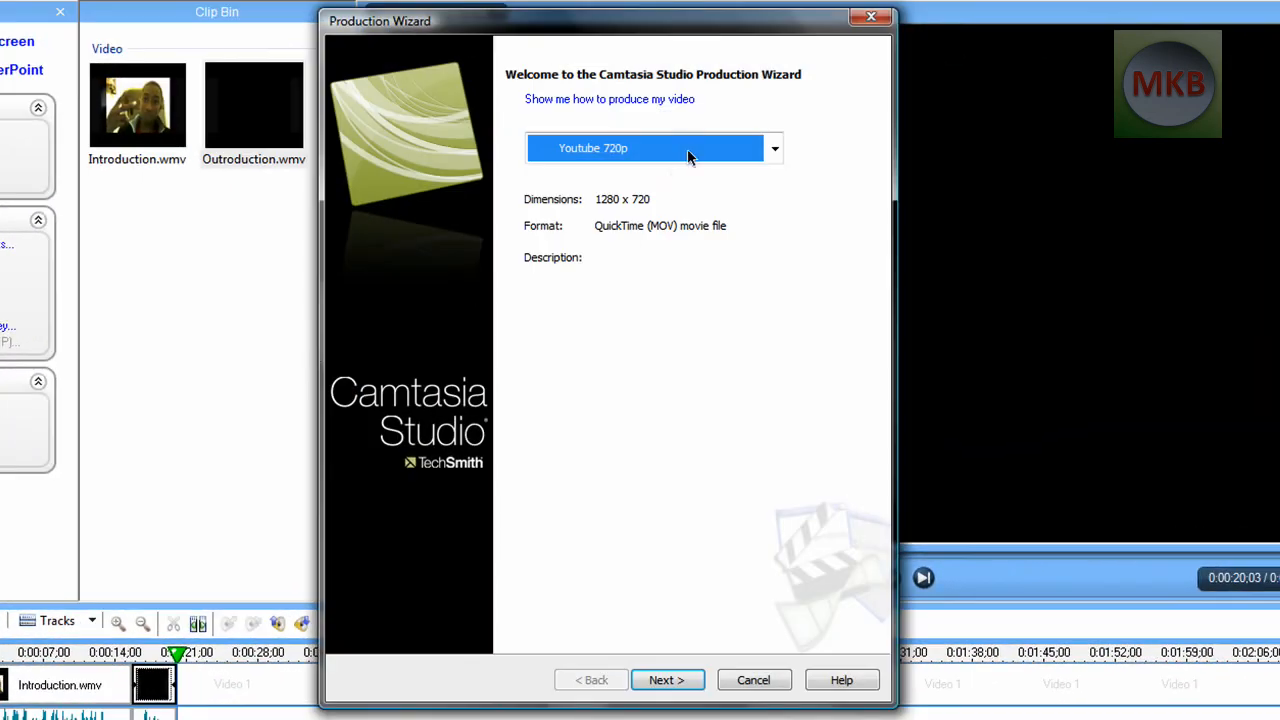
pyautogui.click(775, 148)
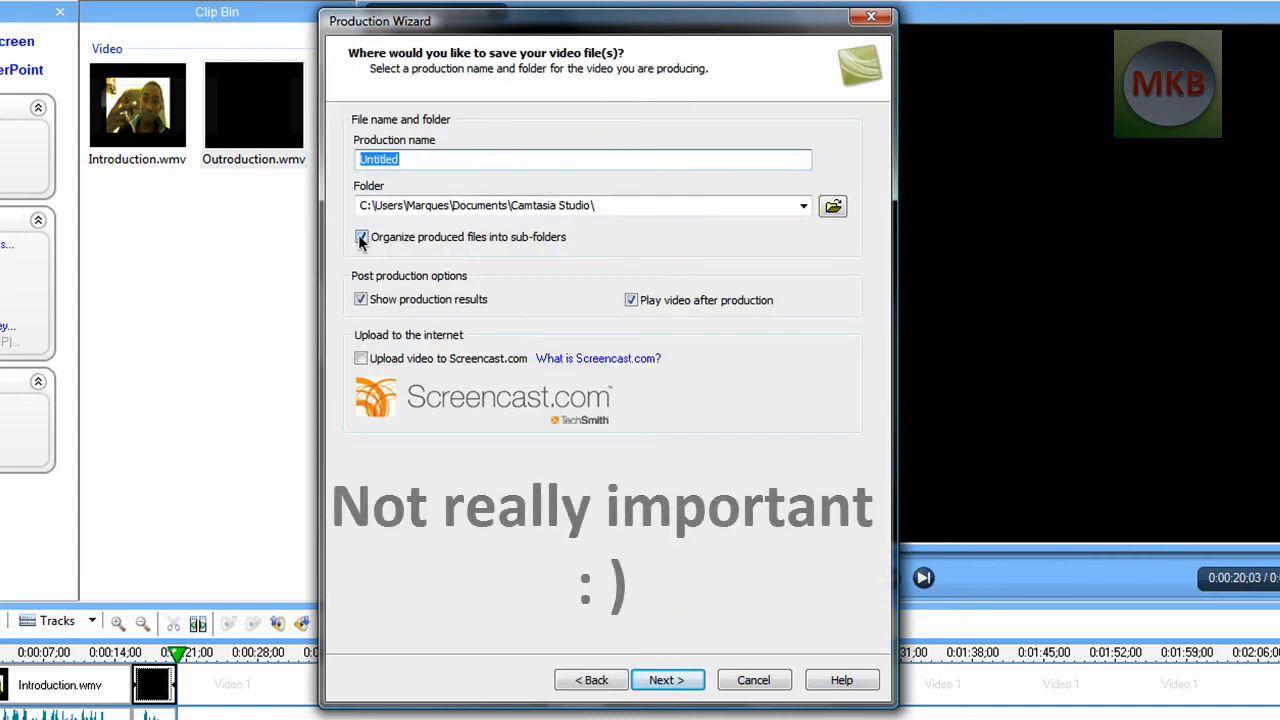
pyautogui.click(361, 237)
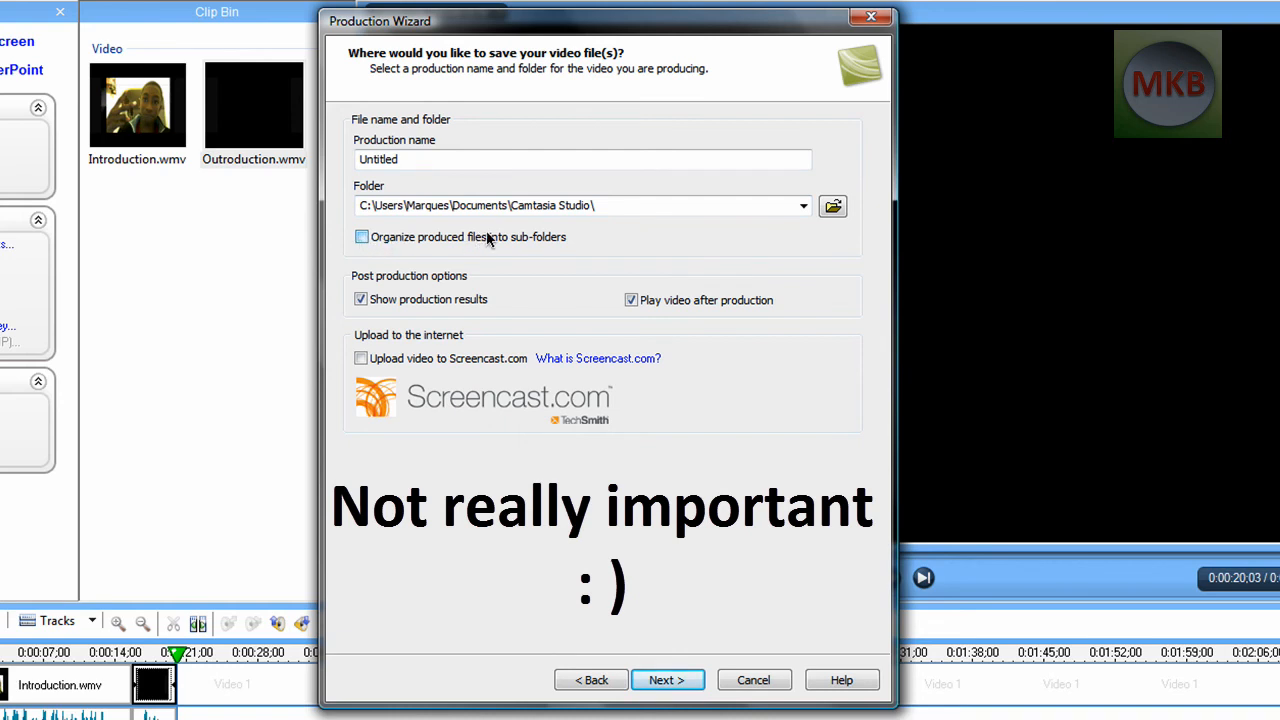
pyautogui.moveTo(530, 245)
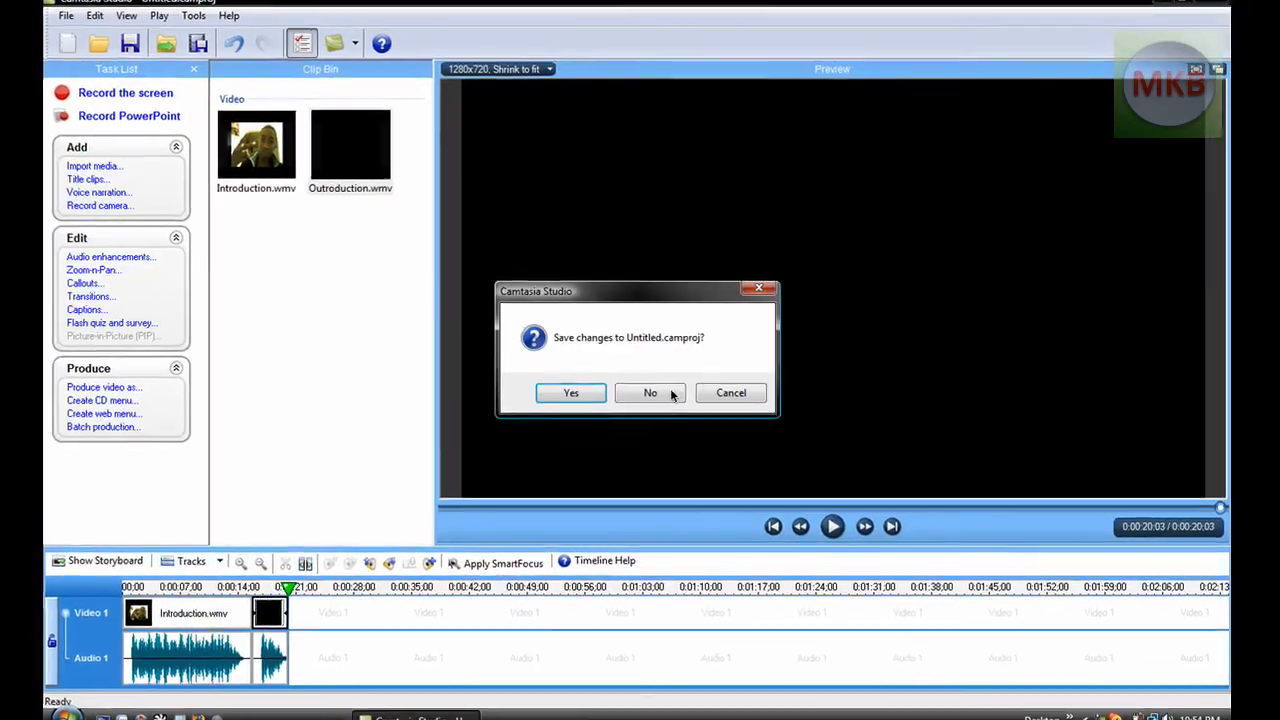
pyautogui.click(650, 392)
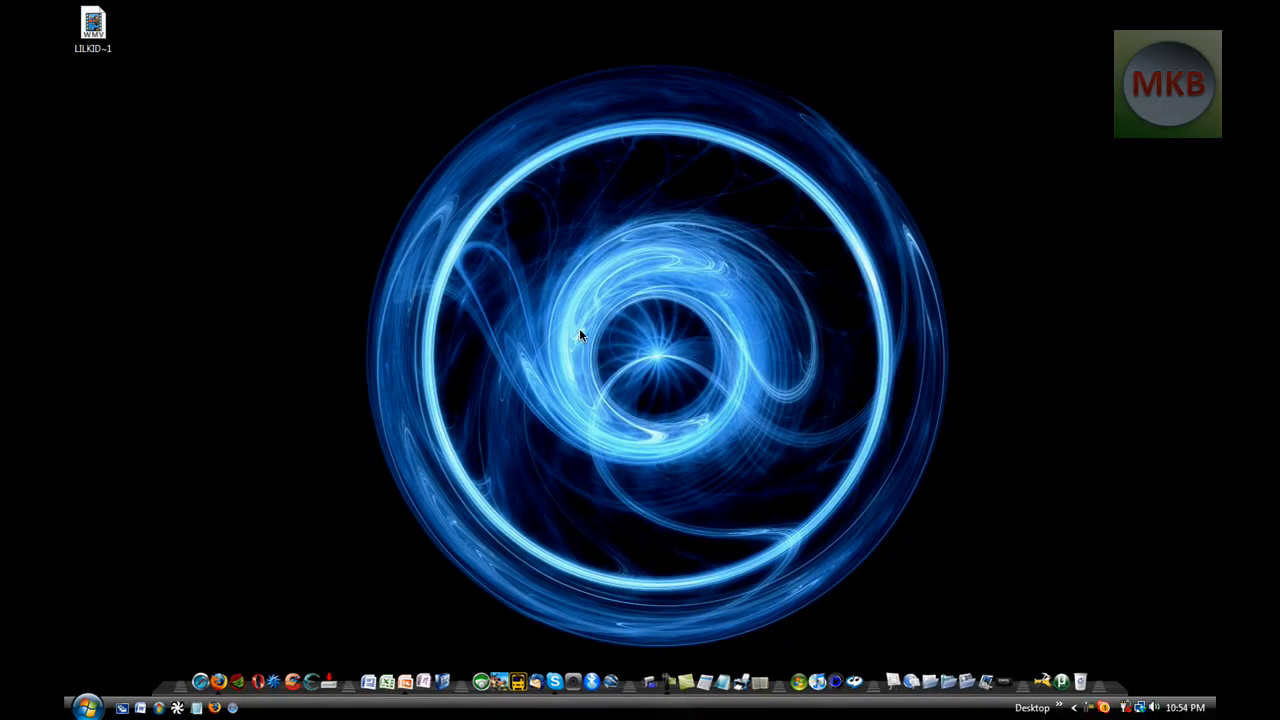
pyautogui.moveTo(575, 318)
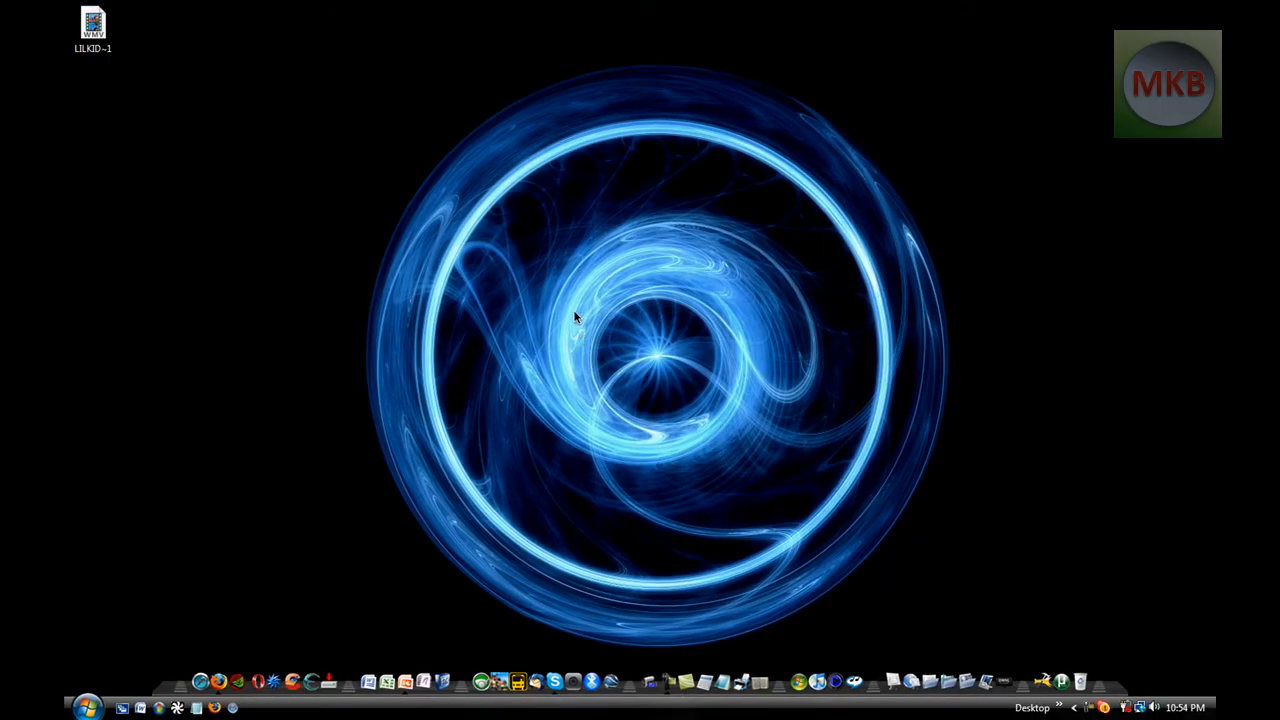